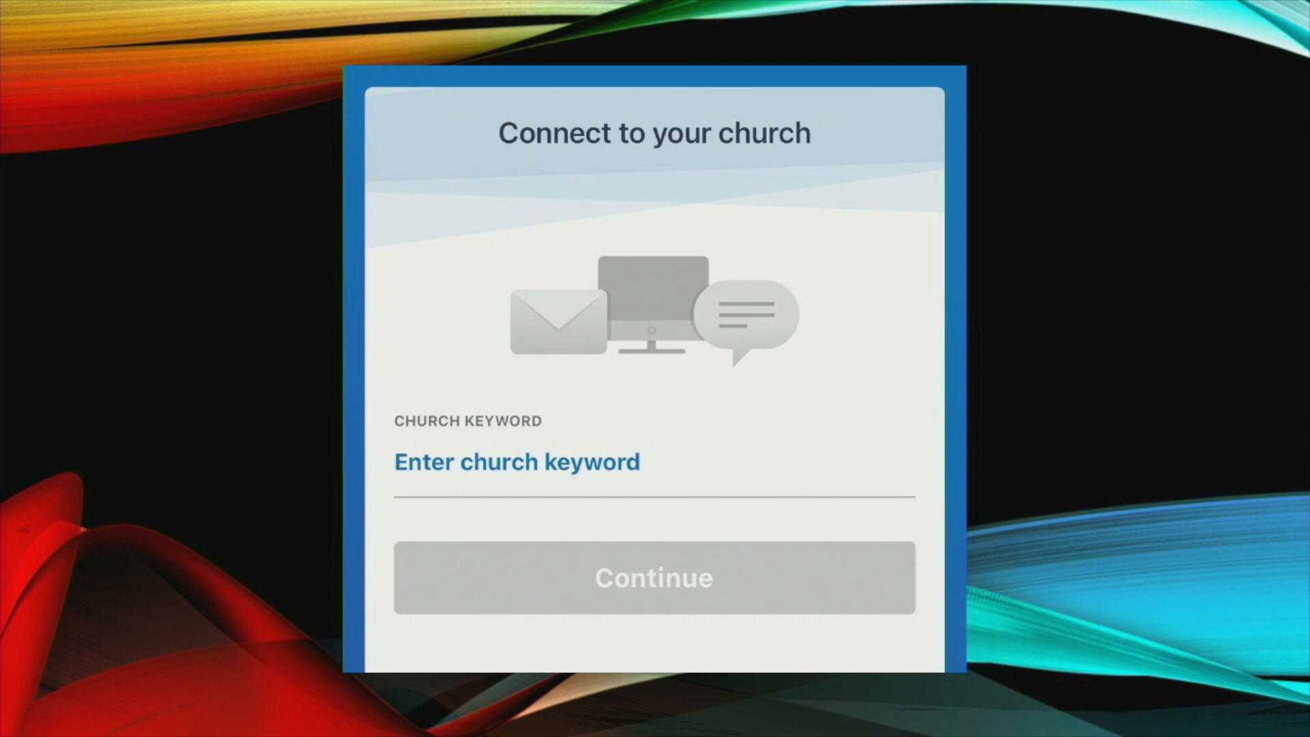
Step: Enter church keyword CCOCWV and connect to Central Church of Christ
type("CCOCWV")
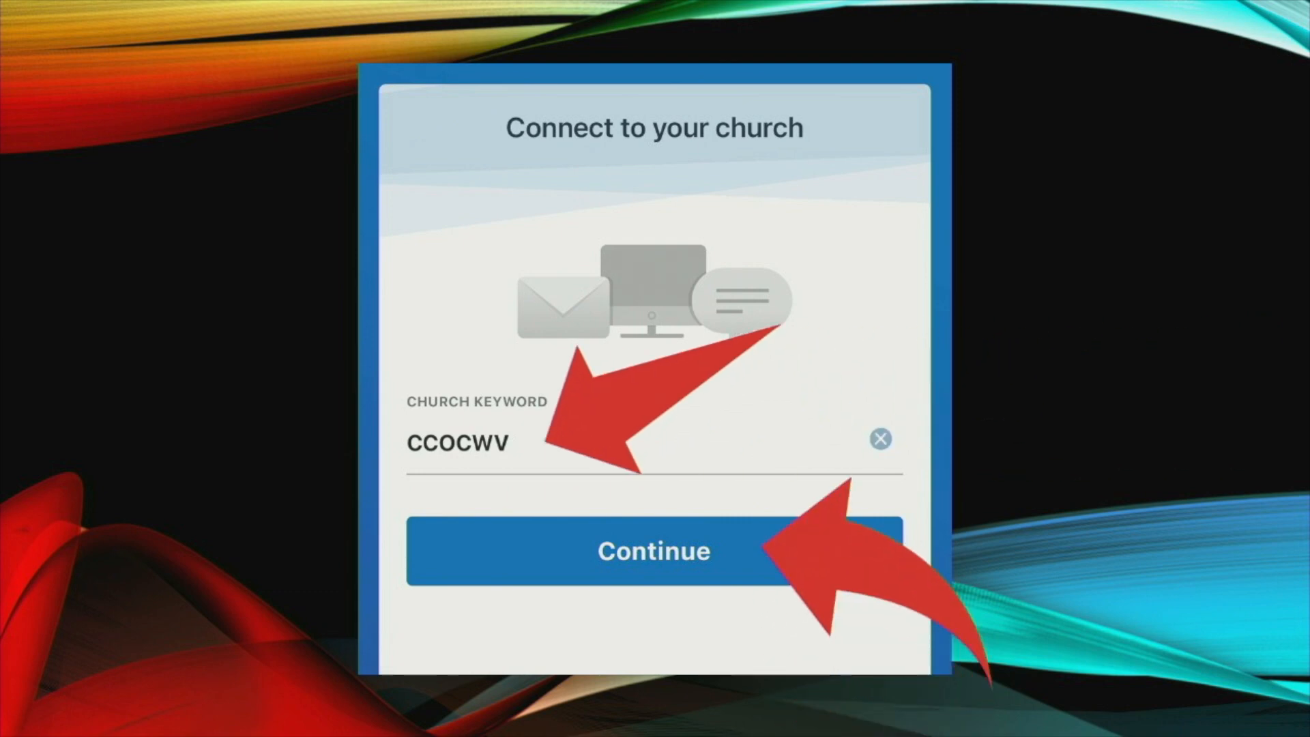
left_click(653, 550)
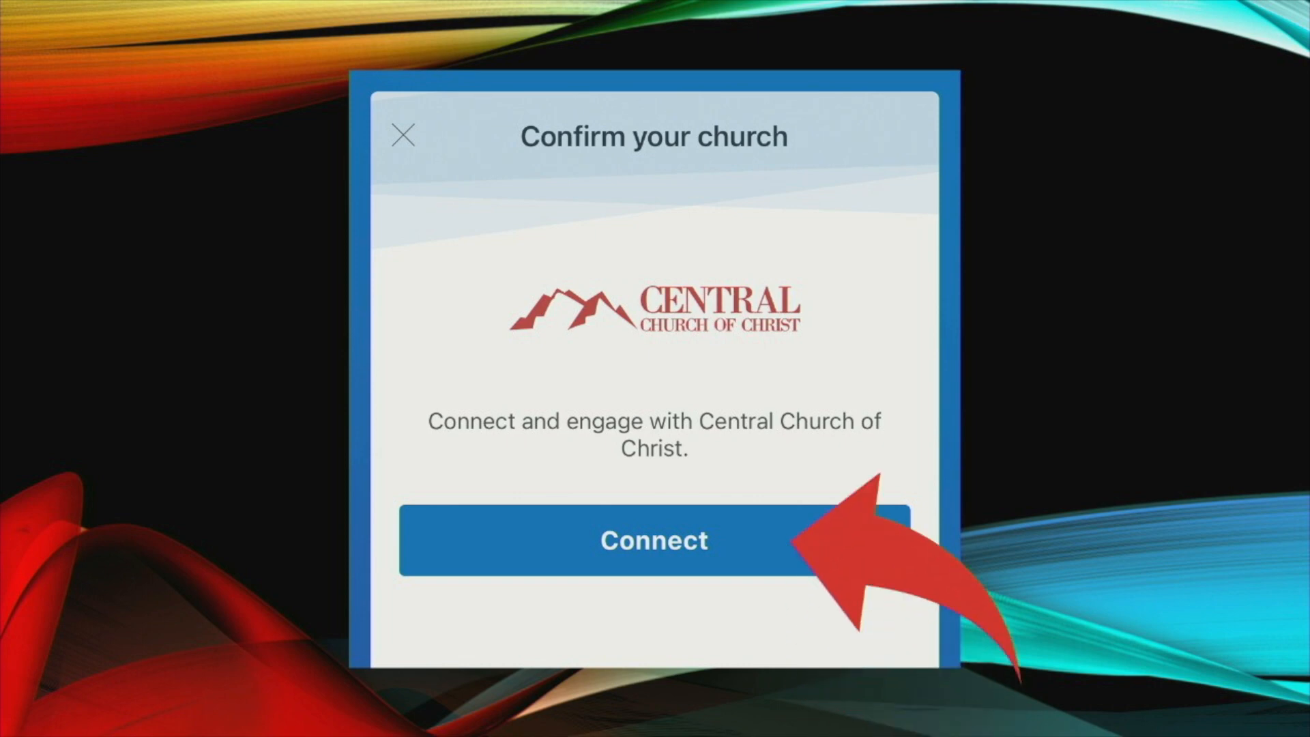
left_click(654, 540)
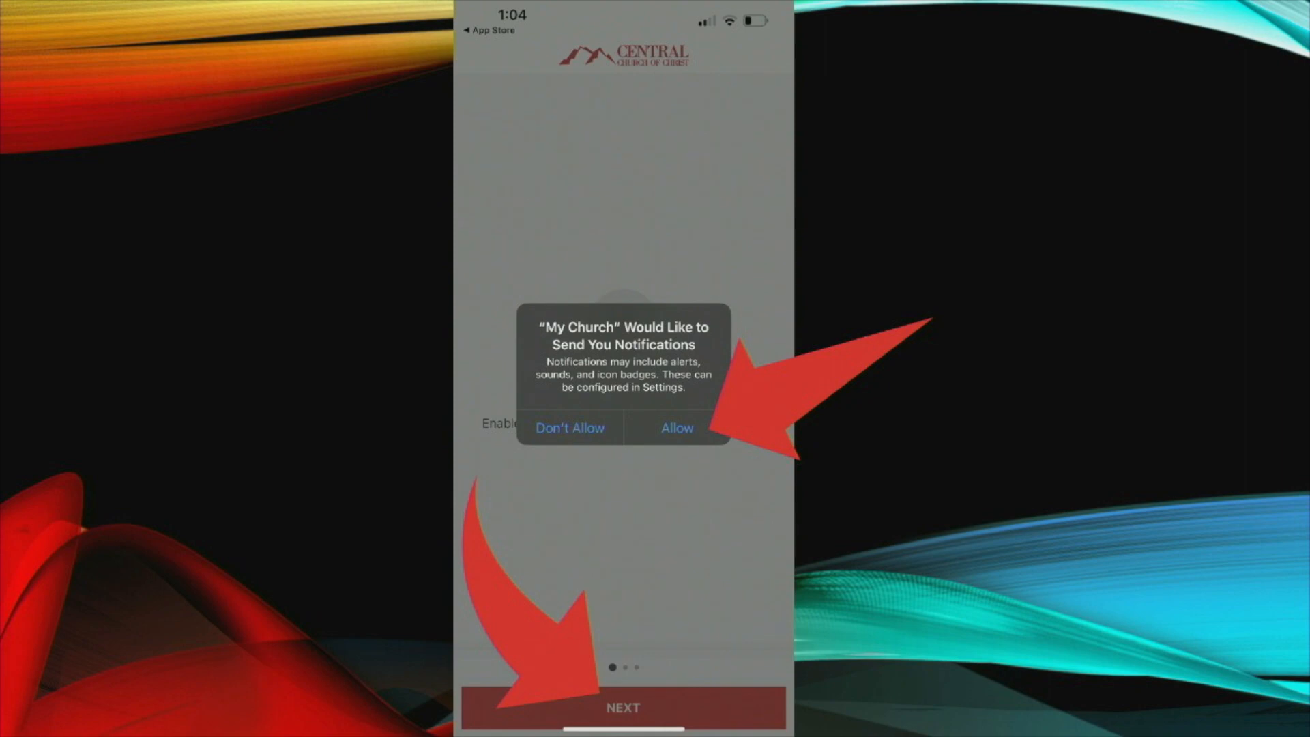
Step: Allow notifications, keep all four notification types, and continue past location updates
left_click(674, 428)
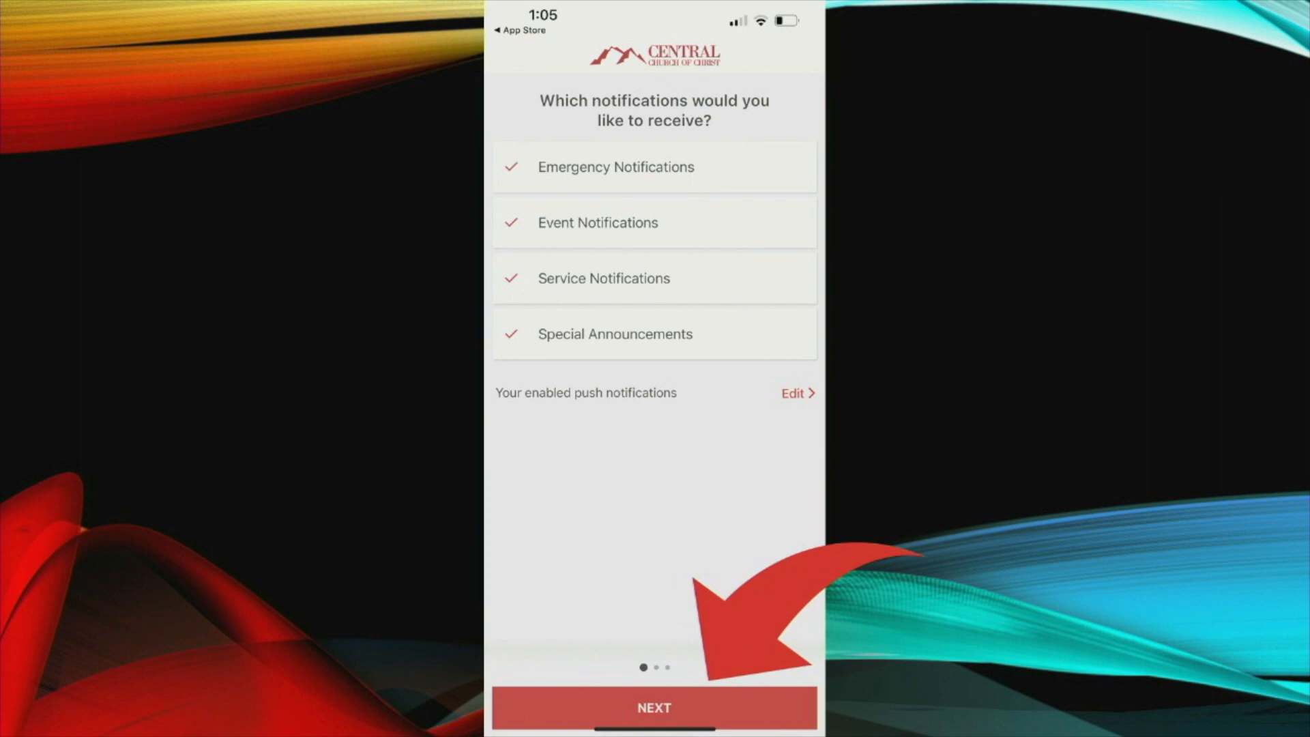
left_click(654, 707)
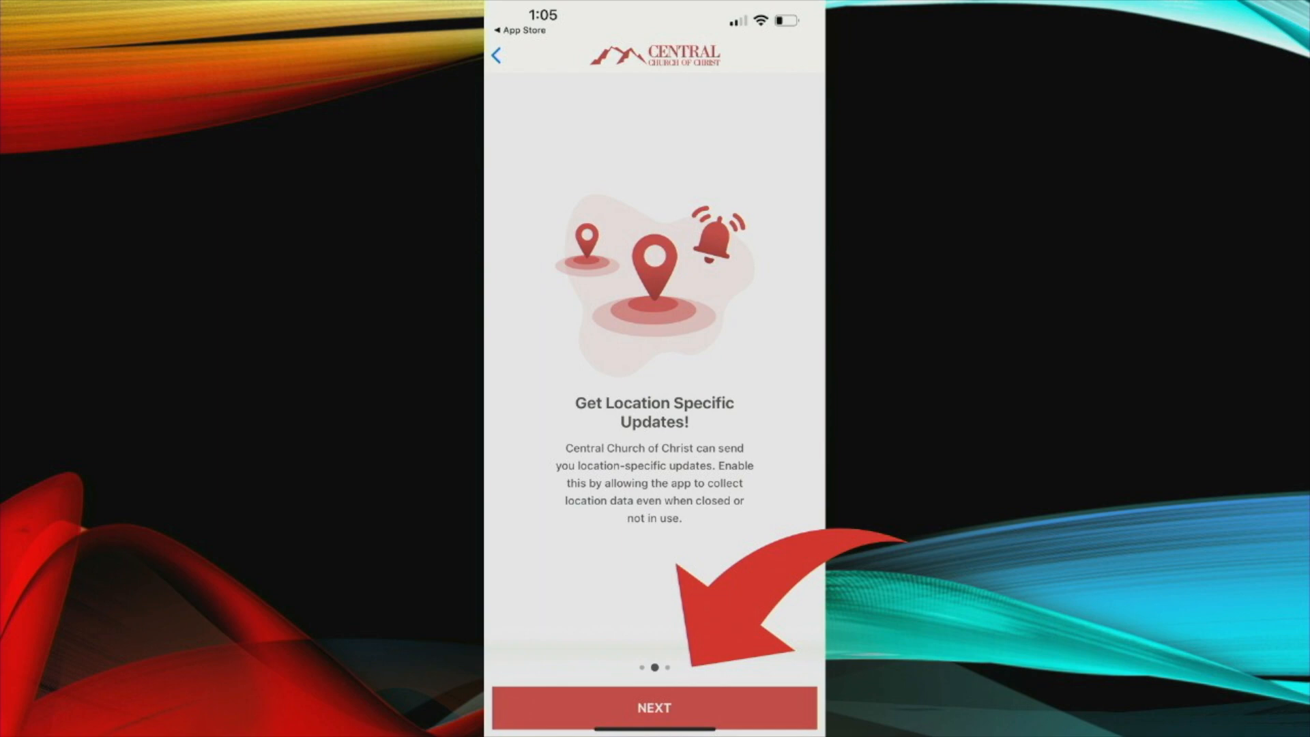
left_click(654, 707)
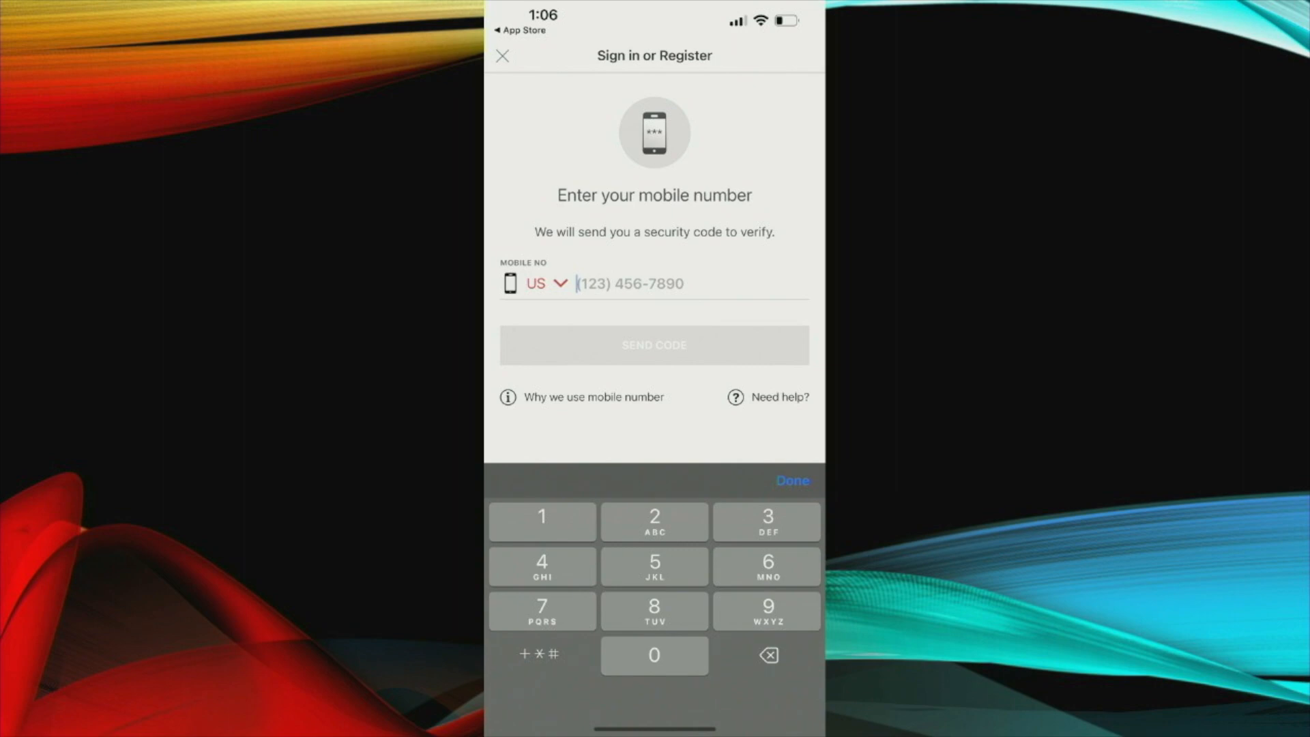
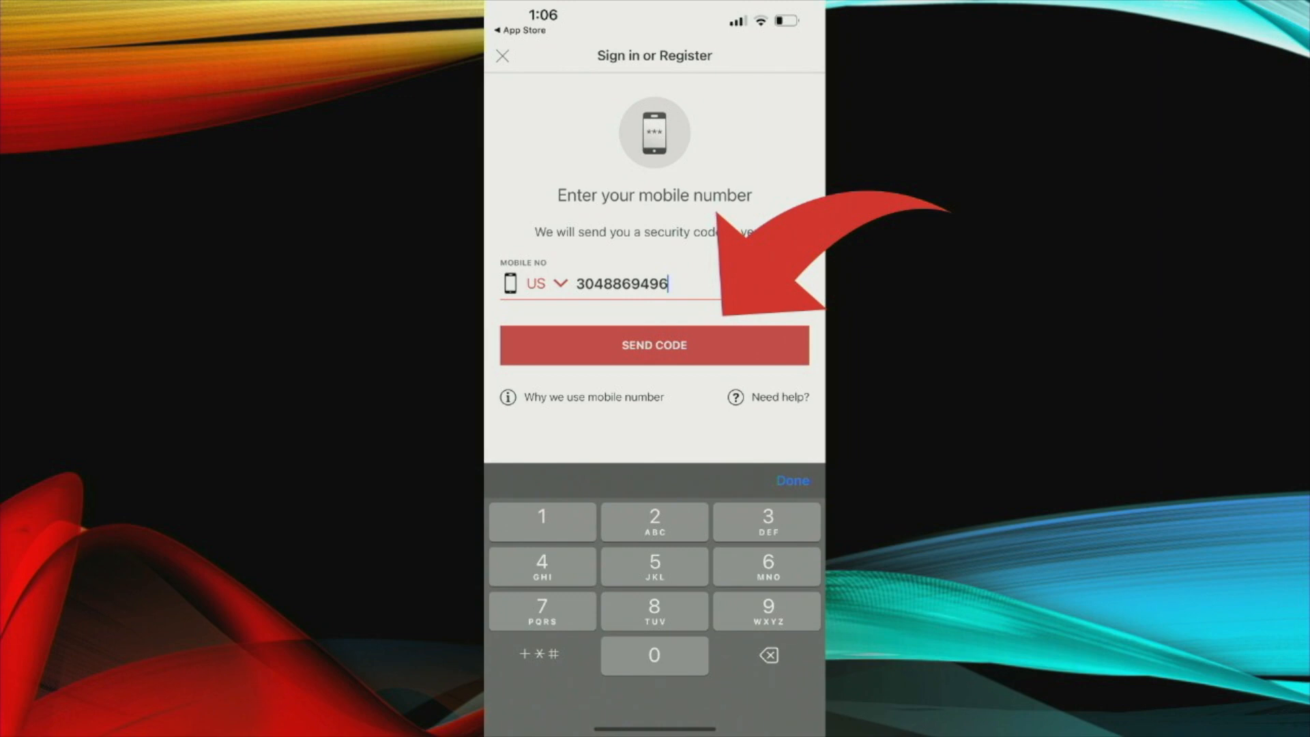
left_click(654, 345)
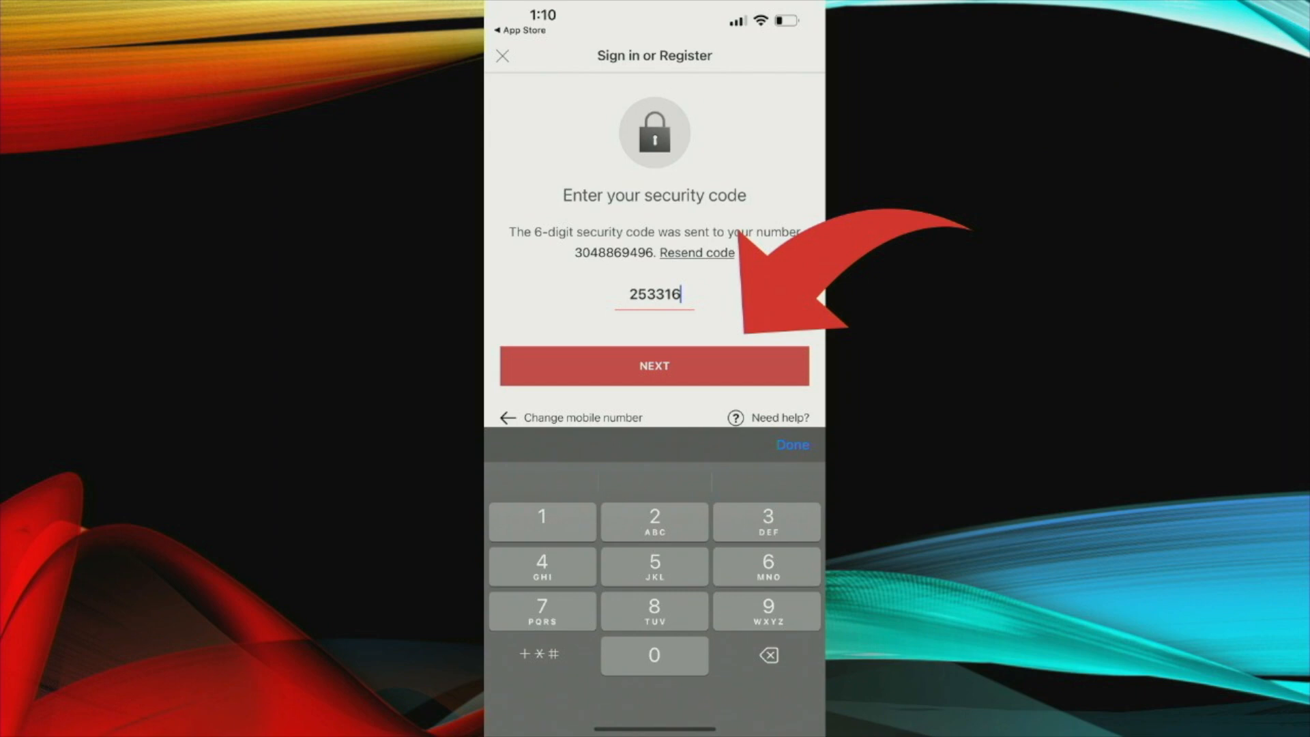
left_click(655, 365)
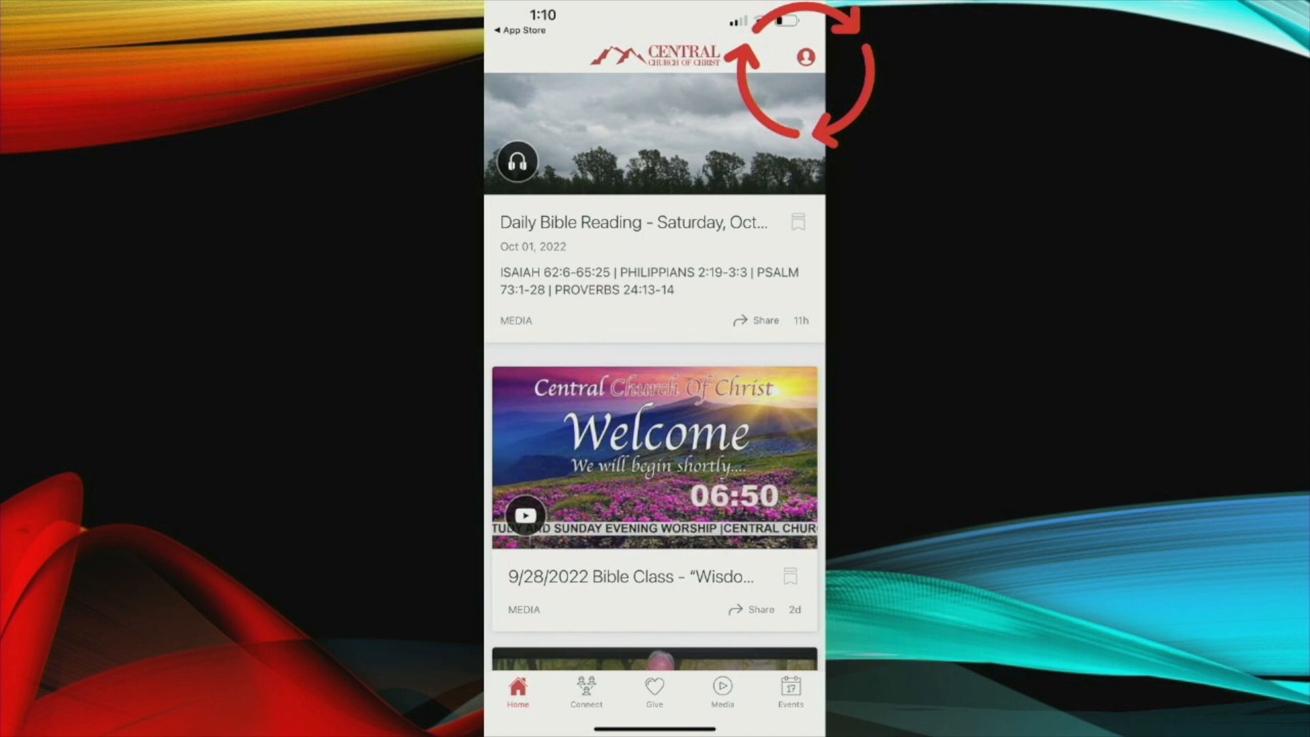
left_click(804, 57)
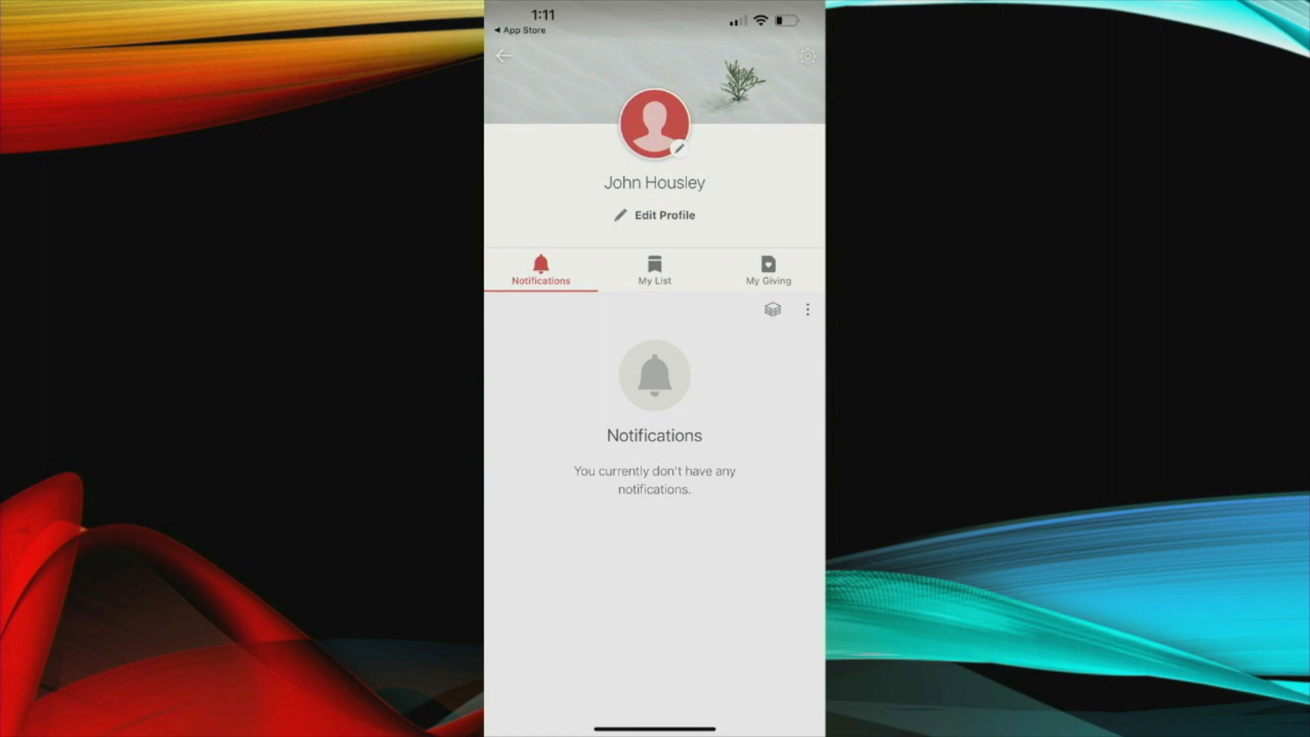
left_click(654, 269)
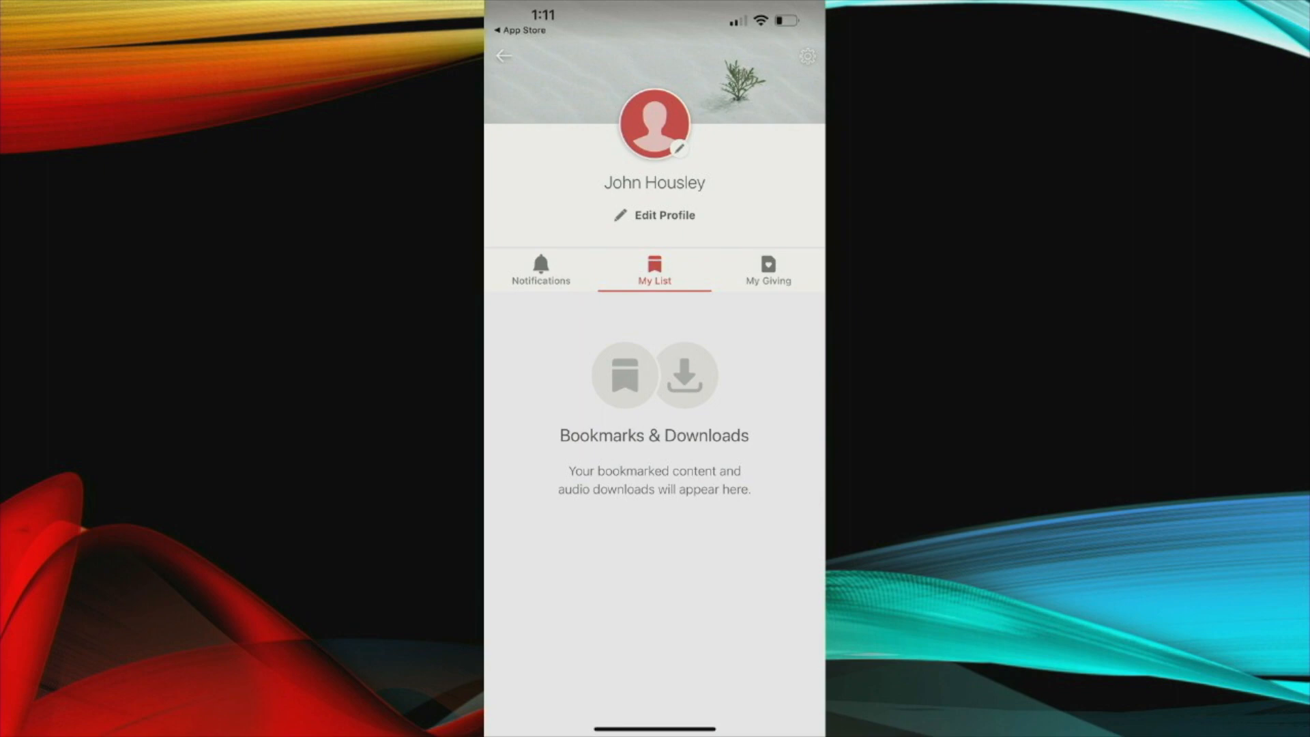
left_click(766, 270)
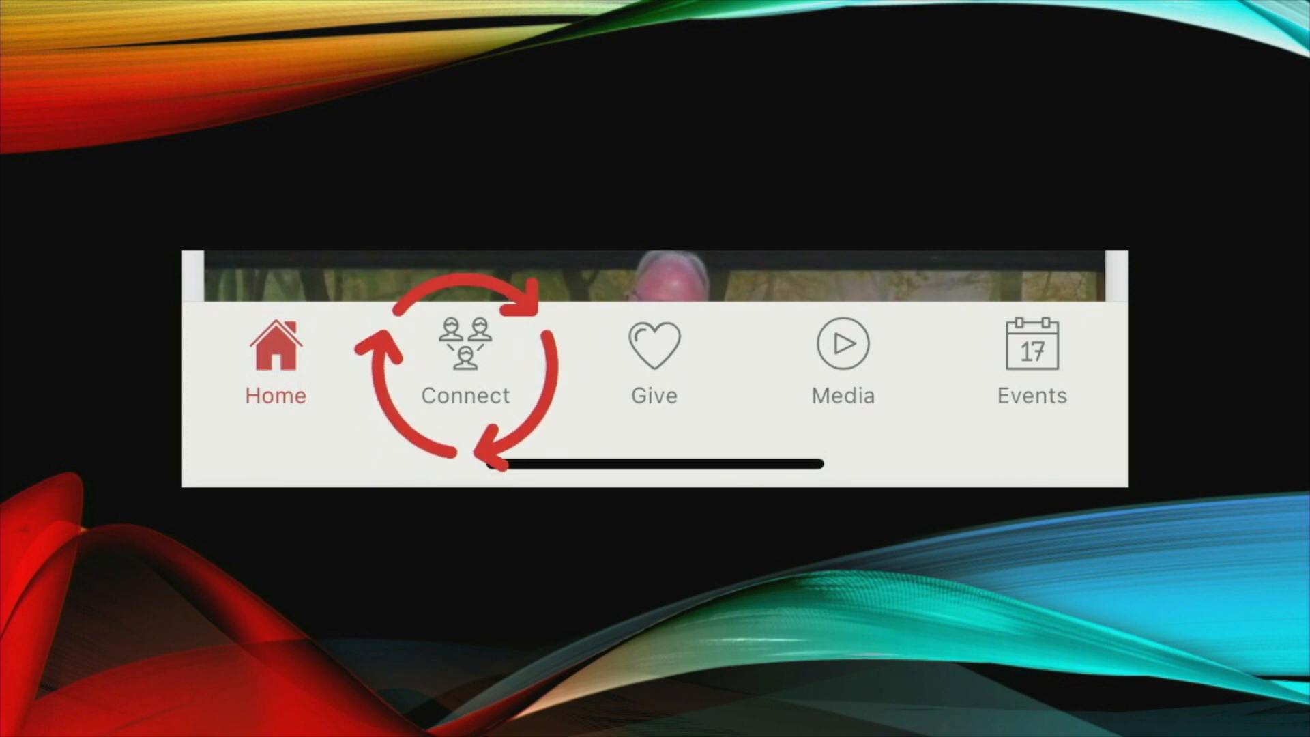
Step: Open the pending Opening Prayer assignment for 26 October from My Serving Schedule
left_click(465, 360)
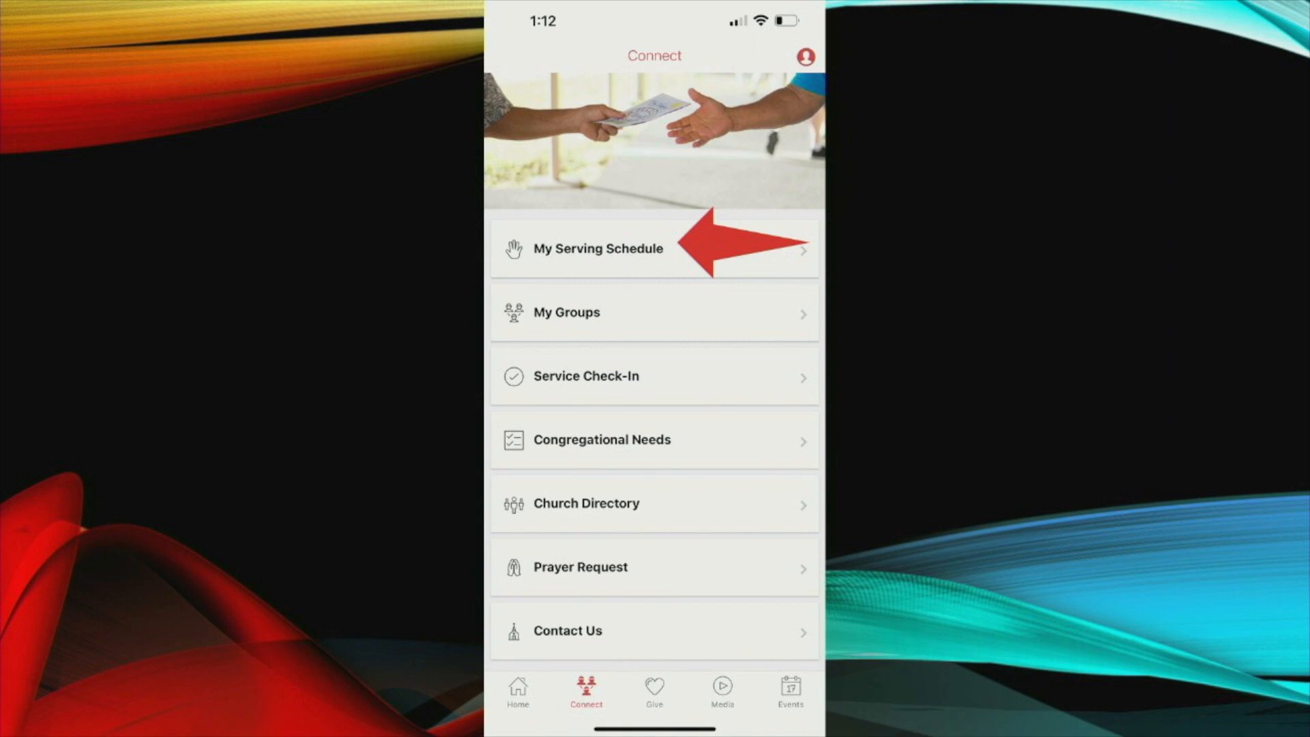
left_click(598, 248)
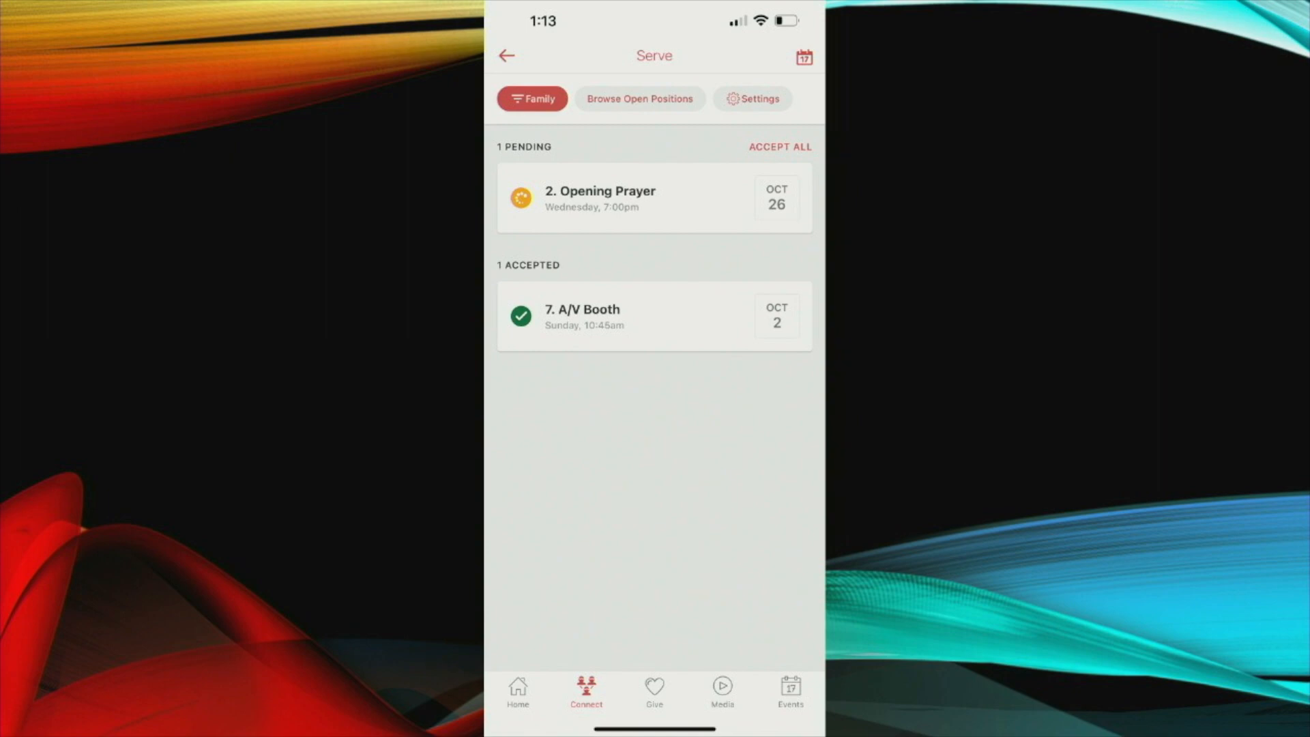
left_click(599, 198)
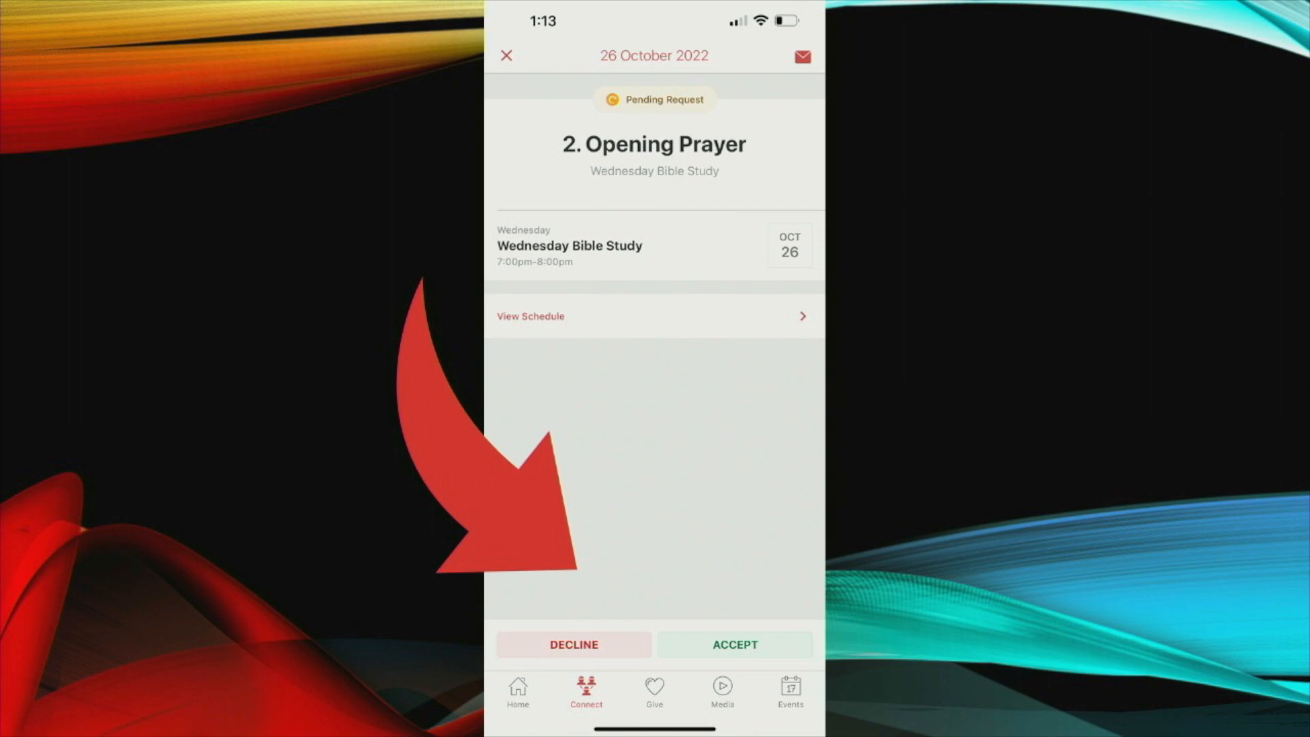
Step: View the Elders, Deacons & Ministers page in My Groups, then return to Connect
left_click(506, 56)
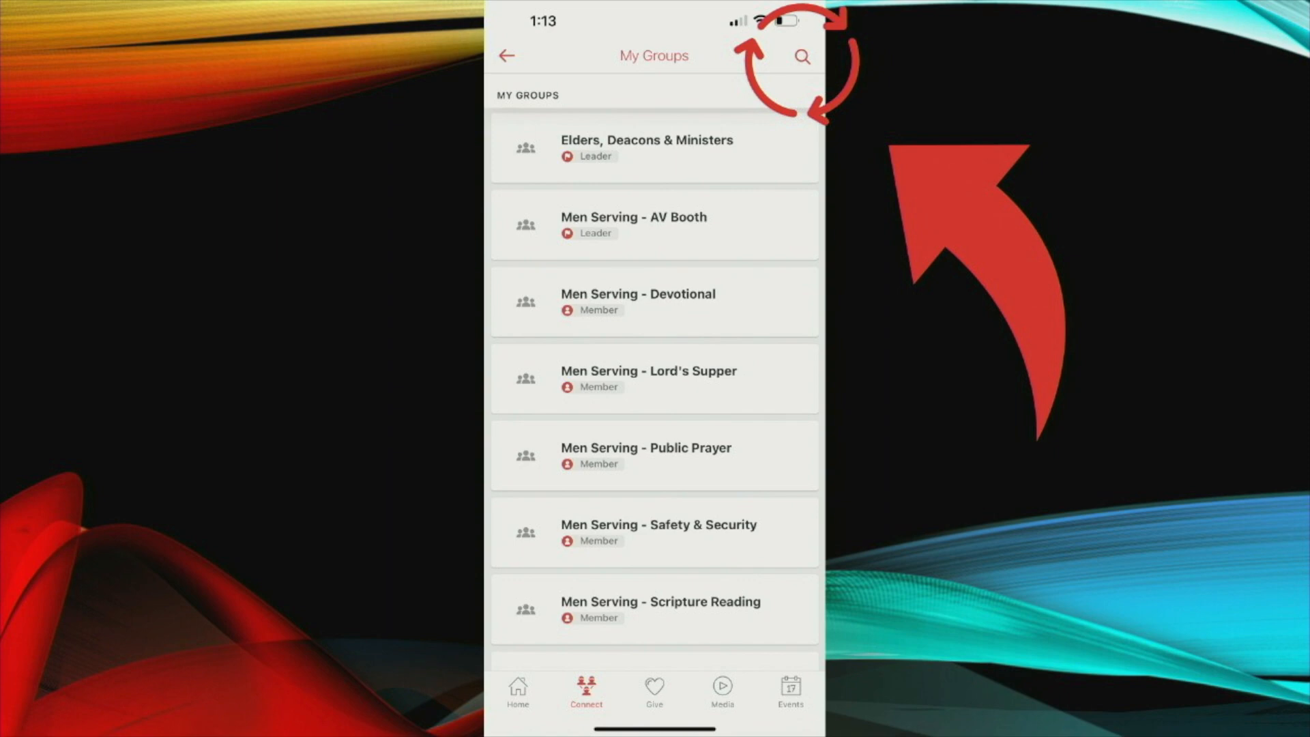
left_click(647, 148)
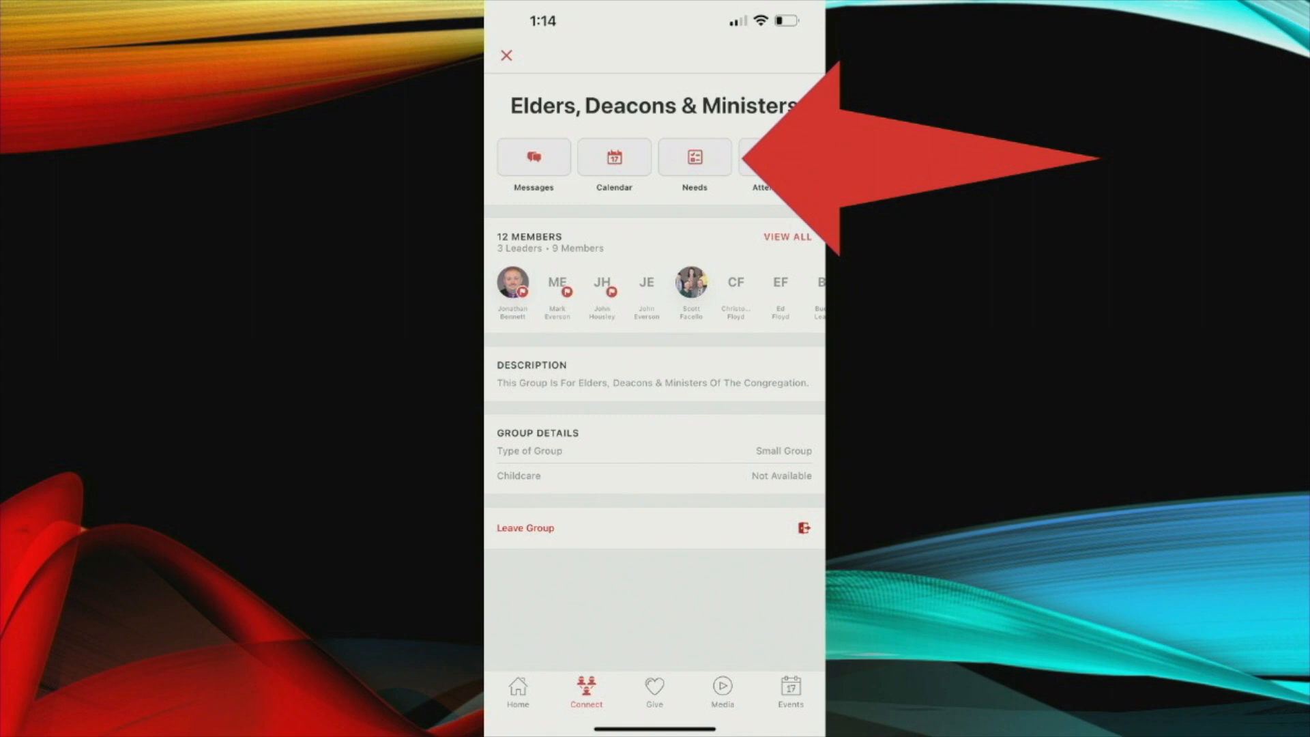
left_click(505, 55)
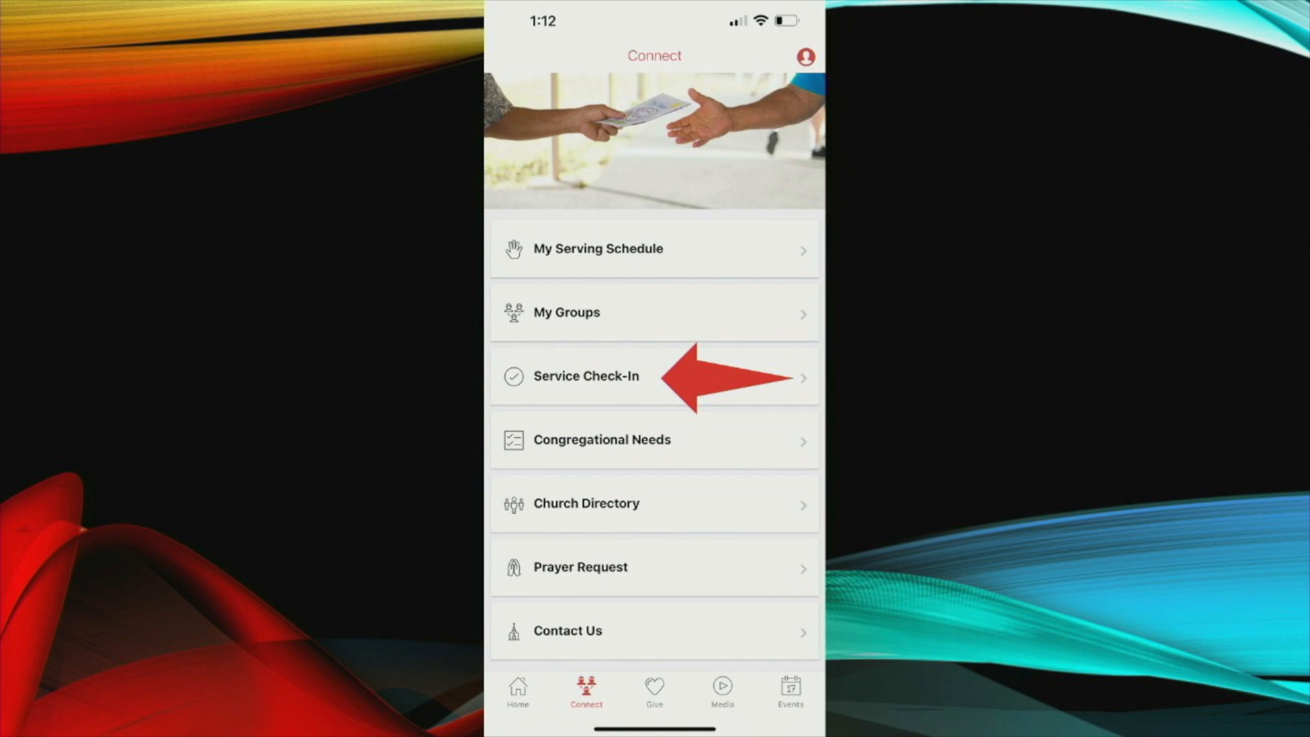
left_click(587, 376)
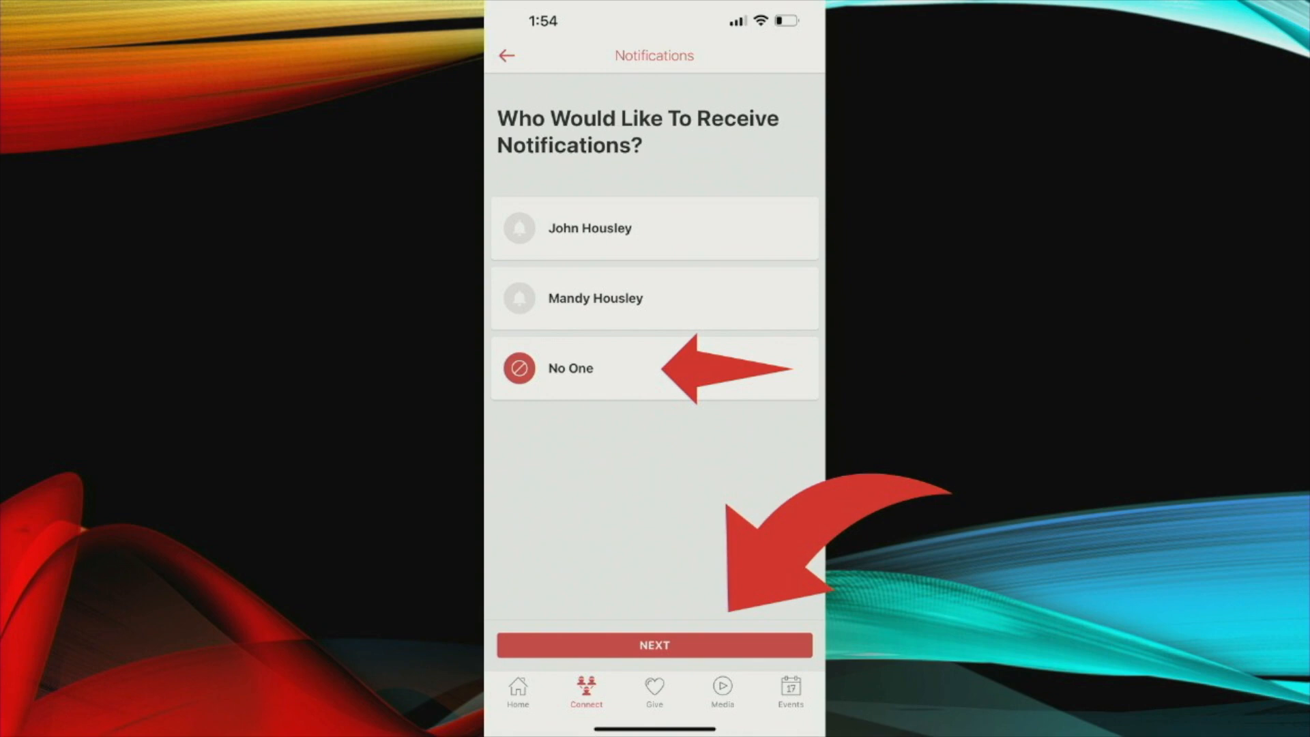
Step: Submit the check-in with No One receiving notifications
left_click(654, 645)
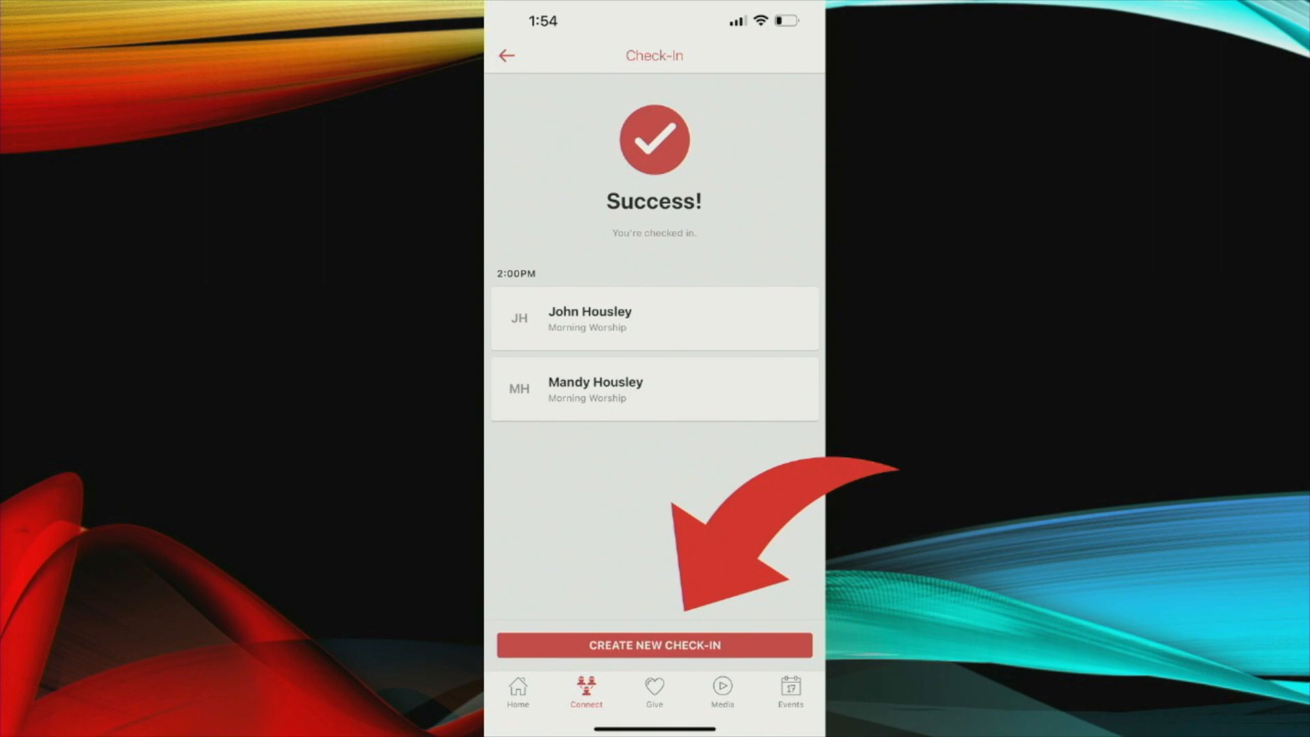
Step: Go back from the check-in Success screen to the Connect menu
left_click(506, 56)
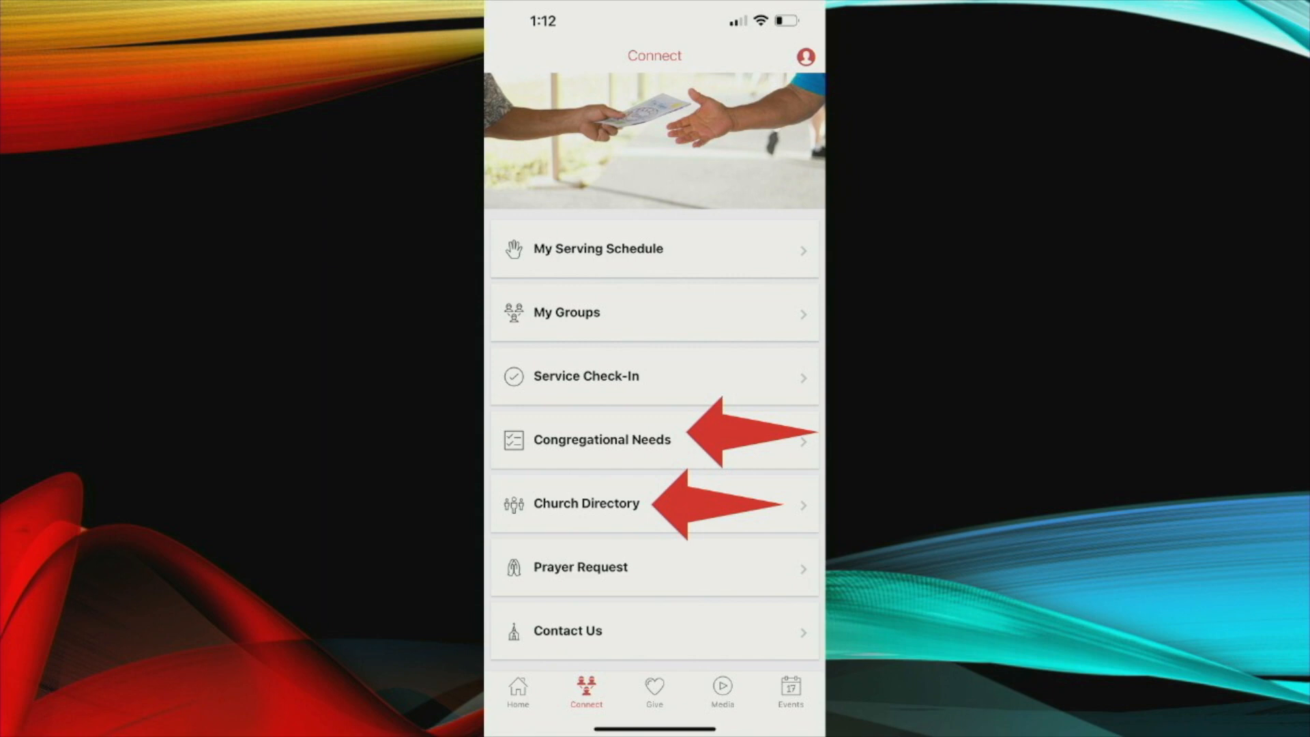
Step: Open Church Directory to reach the Central Church of Christ login form
left_click(587, 503)
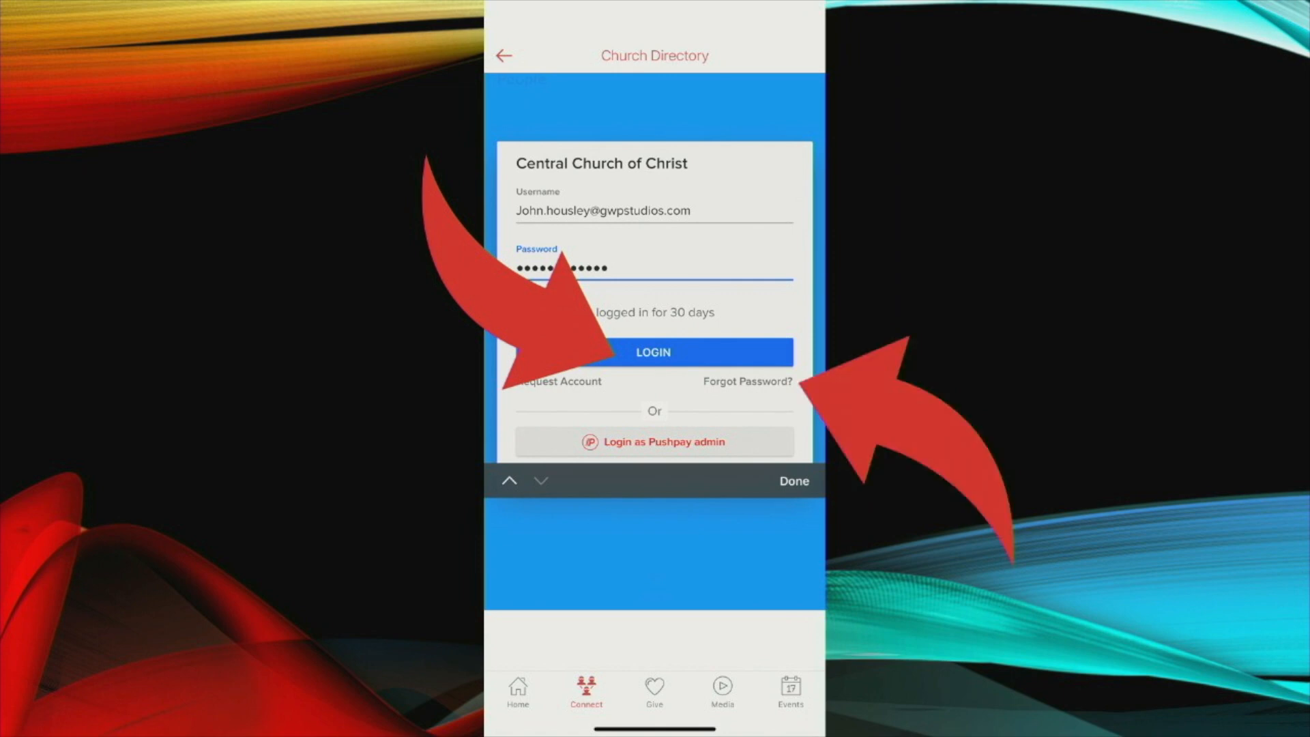
Step: Log in to the directory and search people for 'Benn'
left_click(655, 352)
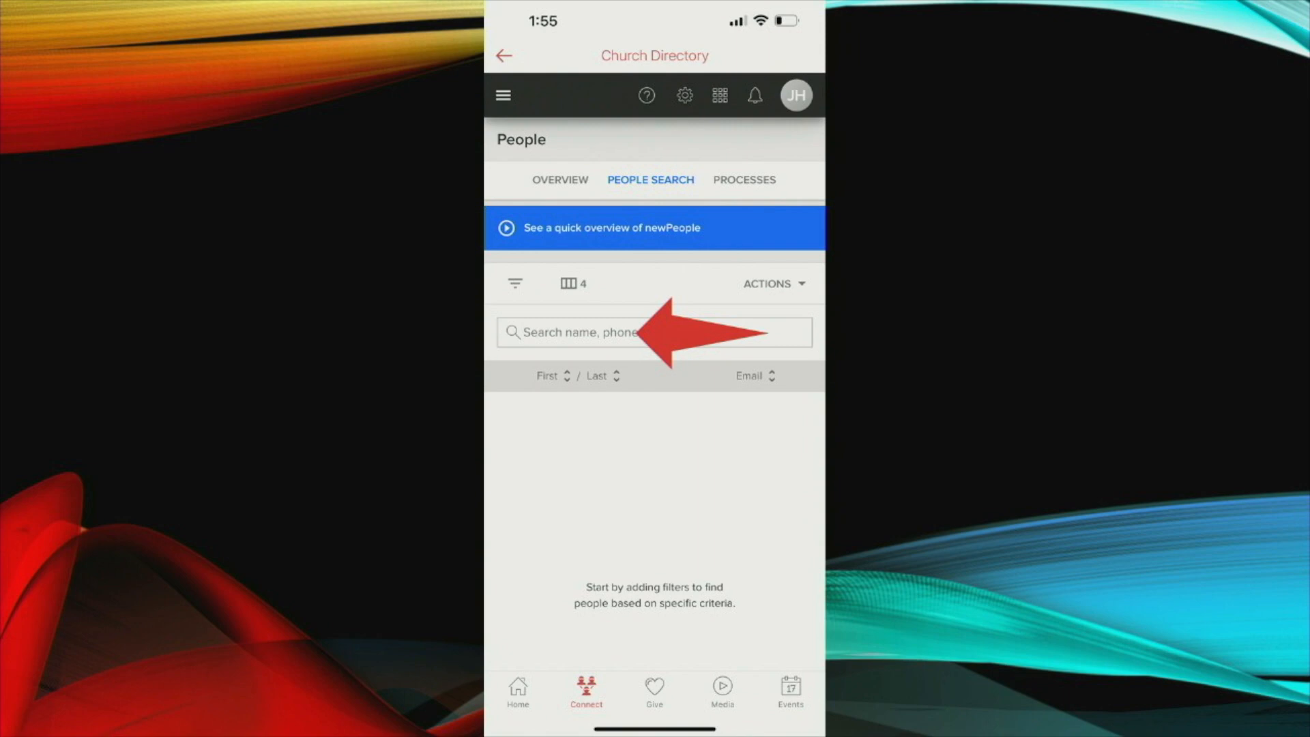
type("Benn")
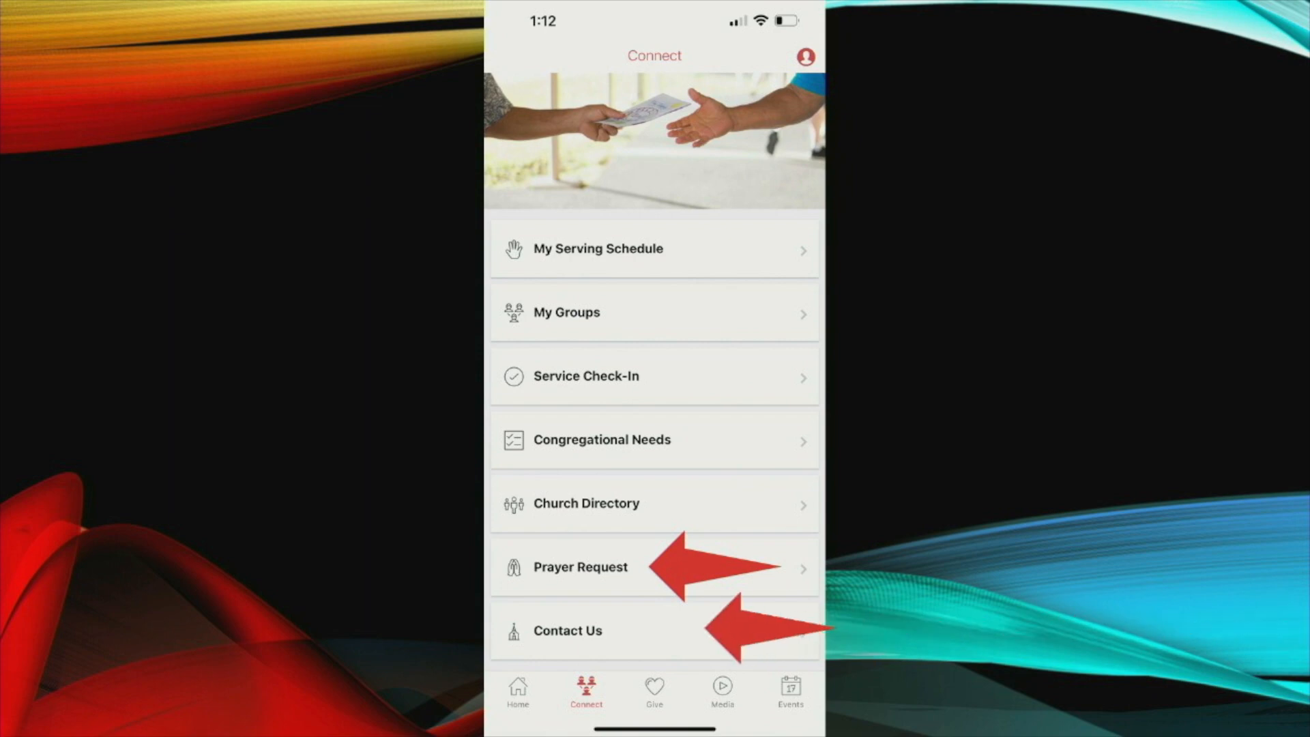
Step: Open the Prayer Request page from the Connect menu
left_click(580, 567)
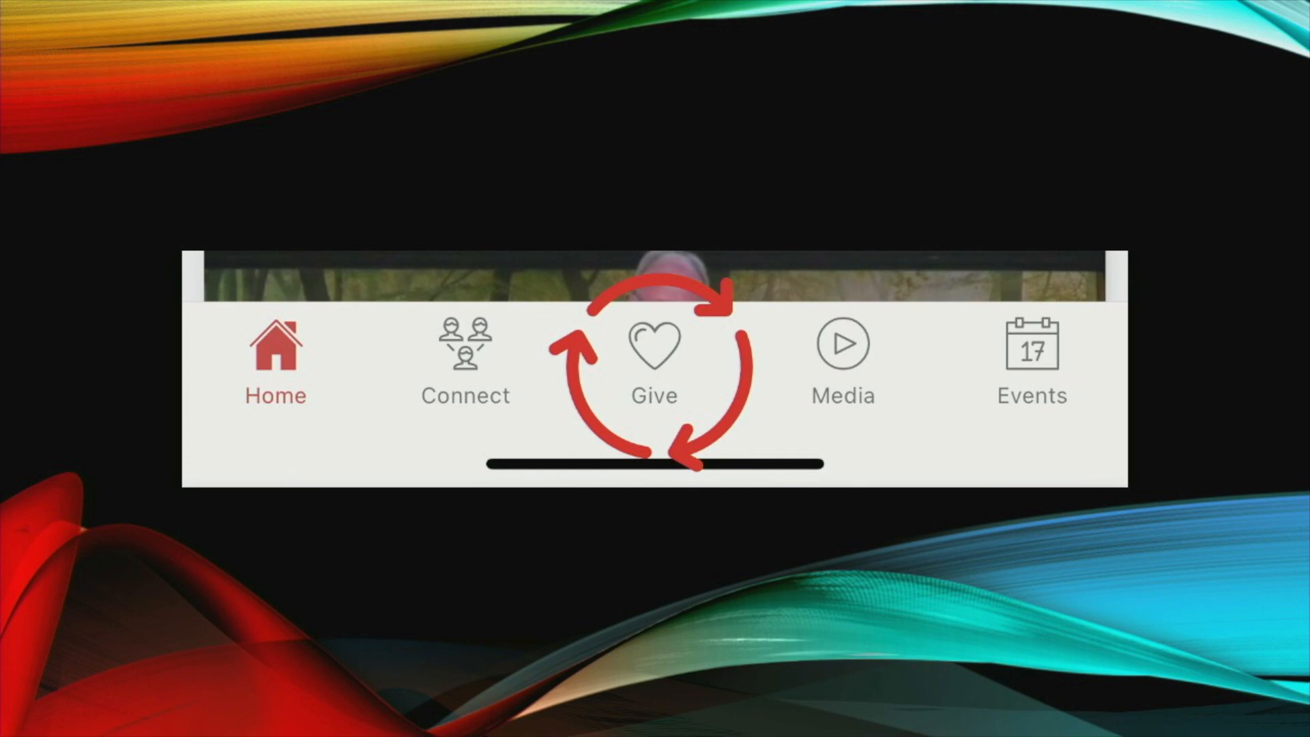
left_click(654, 360)
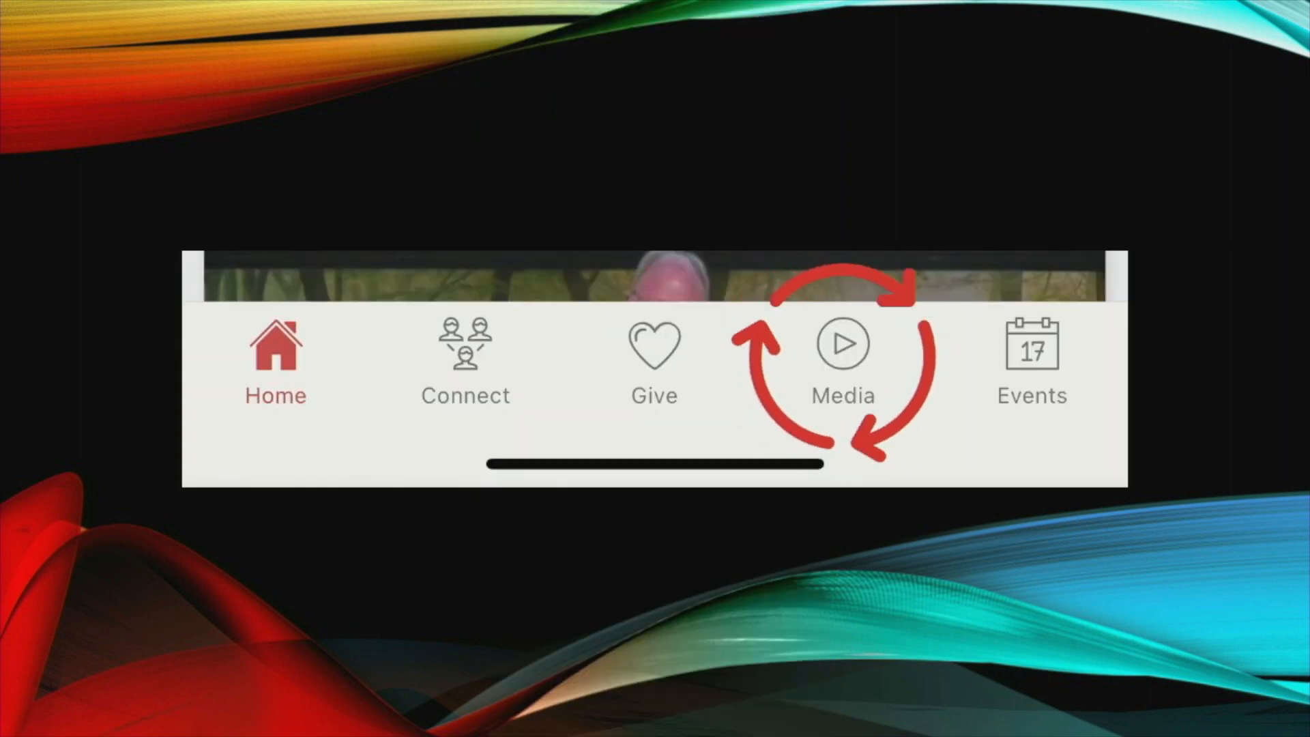
Step: Read the Weekly Newsletter under Media's Recent Articles, then return to Media
left_click(842, 364)
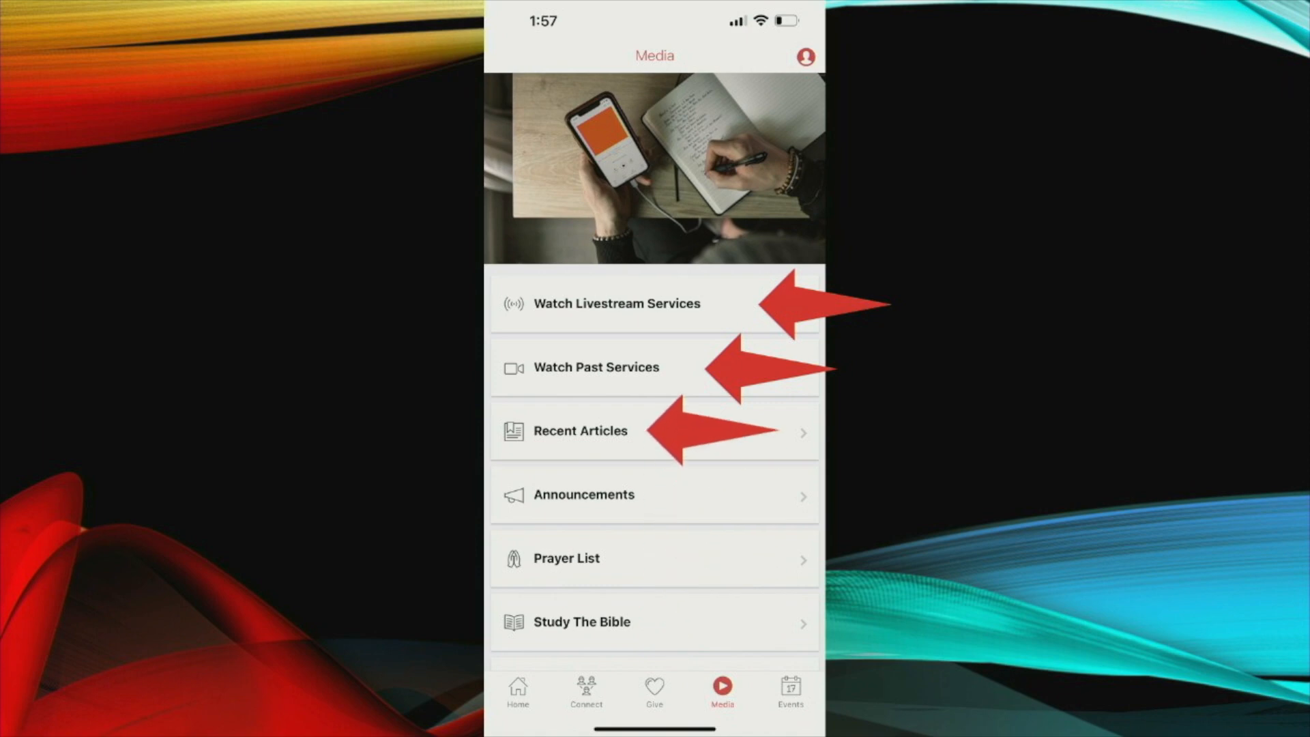
left_click(581, 431)
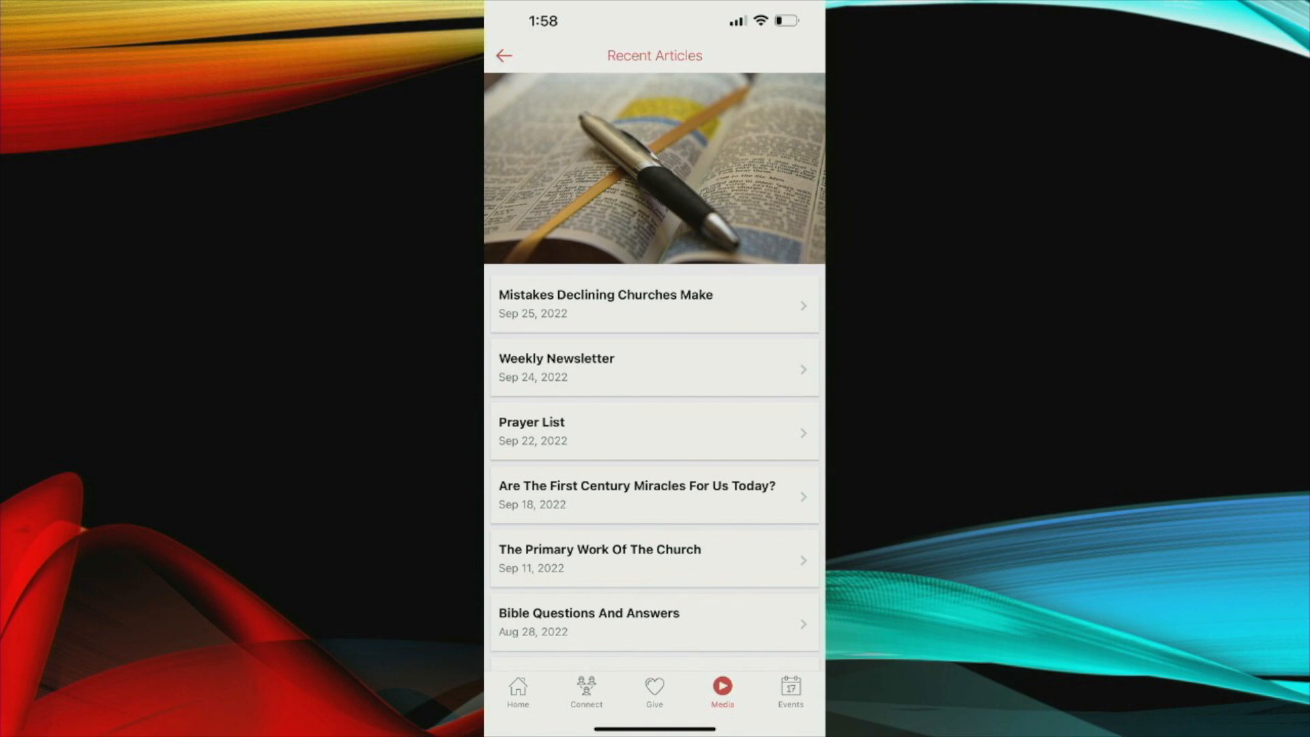
left_click(503, 56)
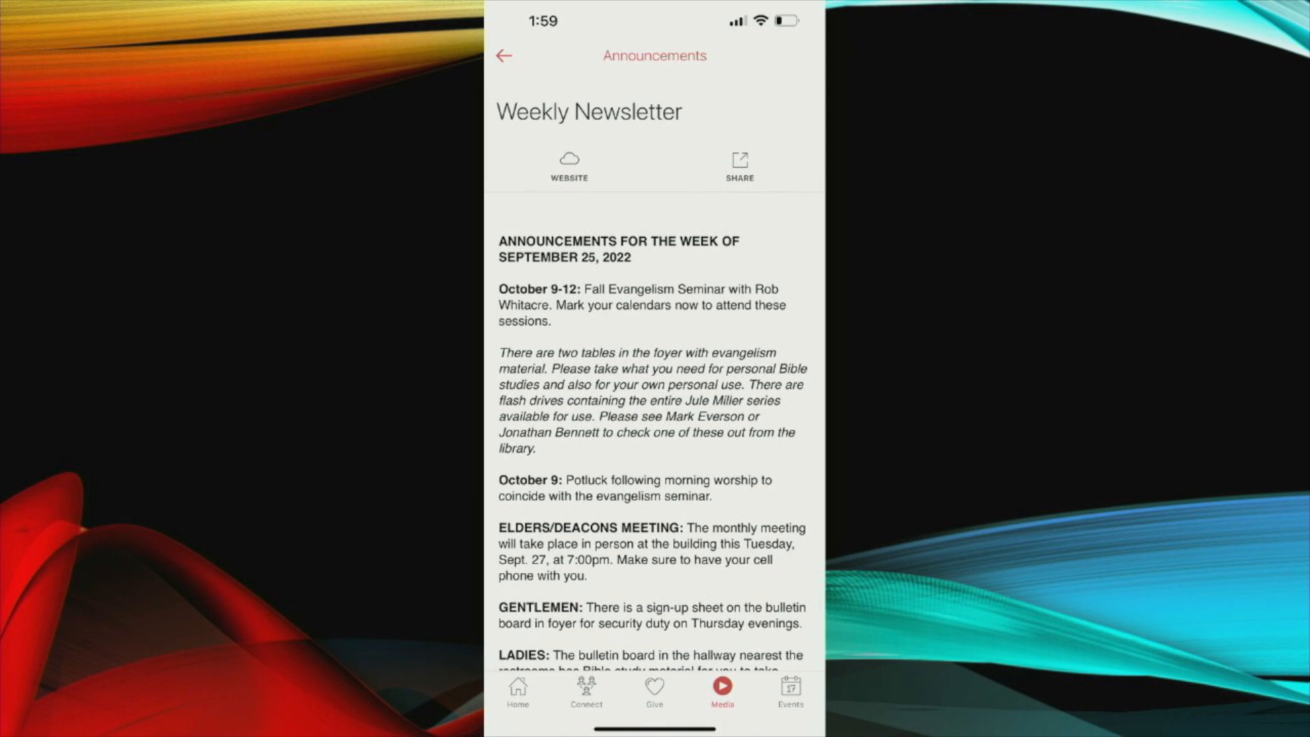
left_click(502, 56)
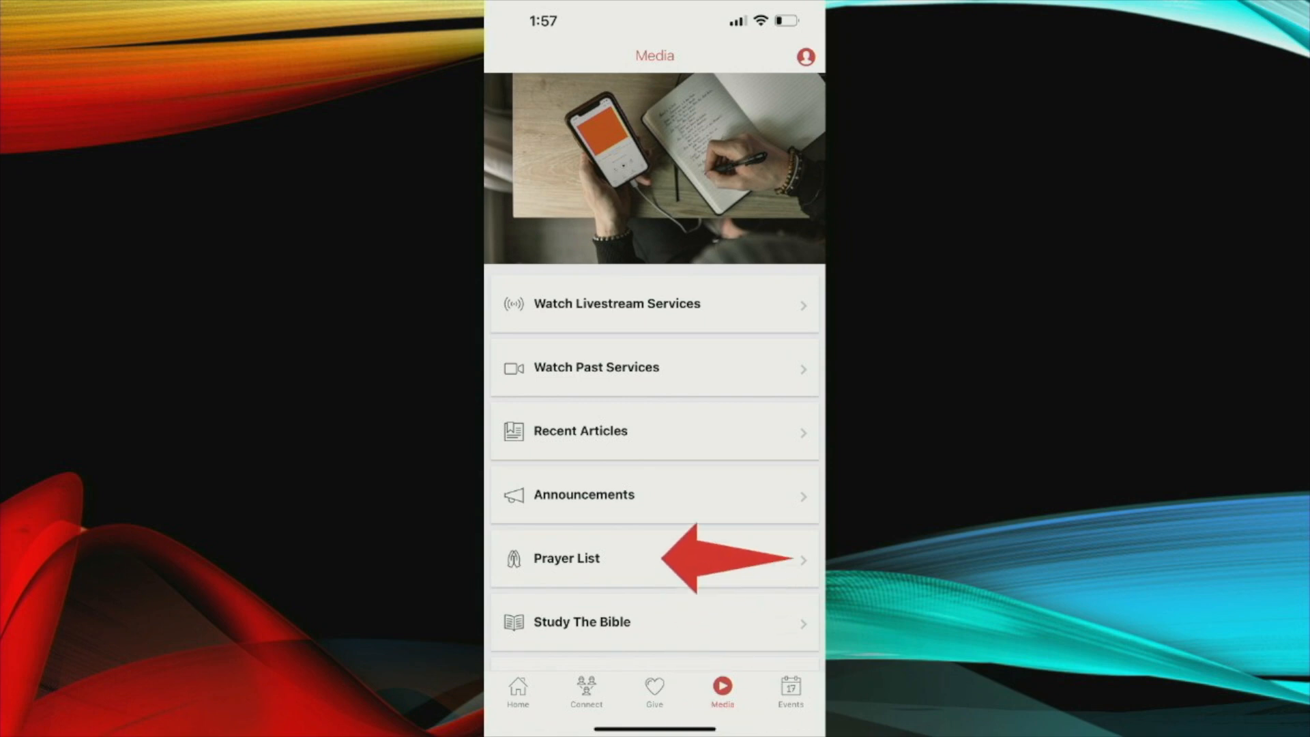
Step: View the Prayer List page, then open Study The Bible from Media
left_click(566, 558)
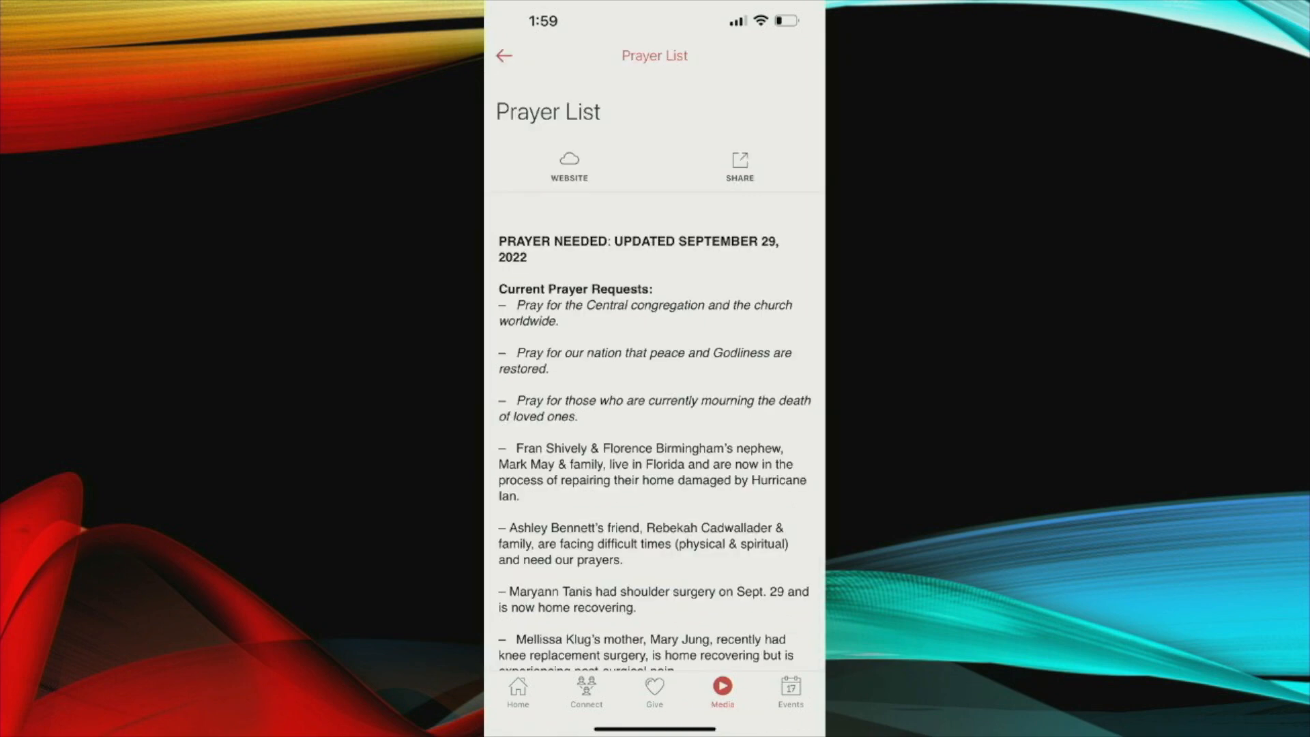
left_click(502, 56)
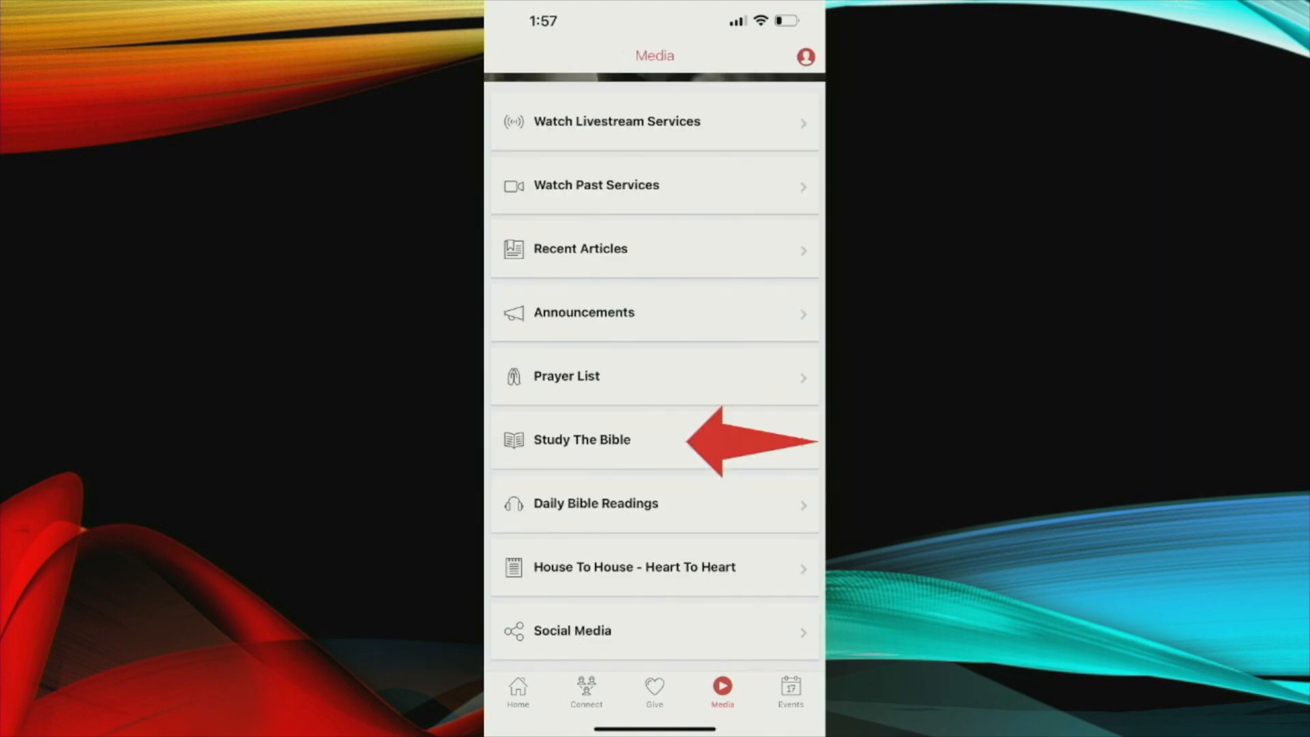
left_click(581, 439)
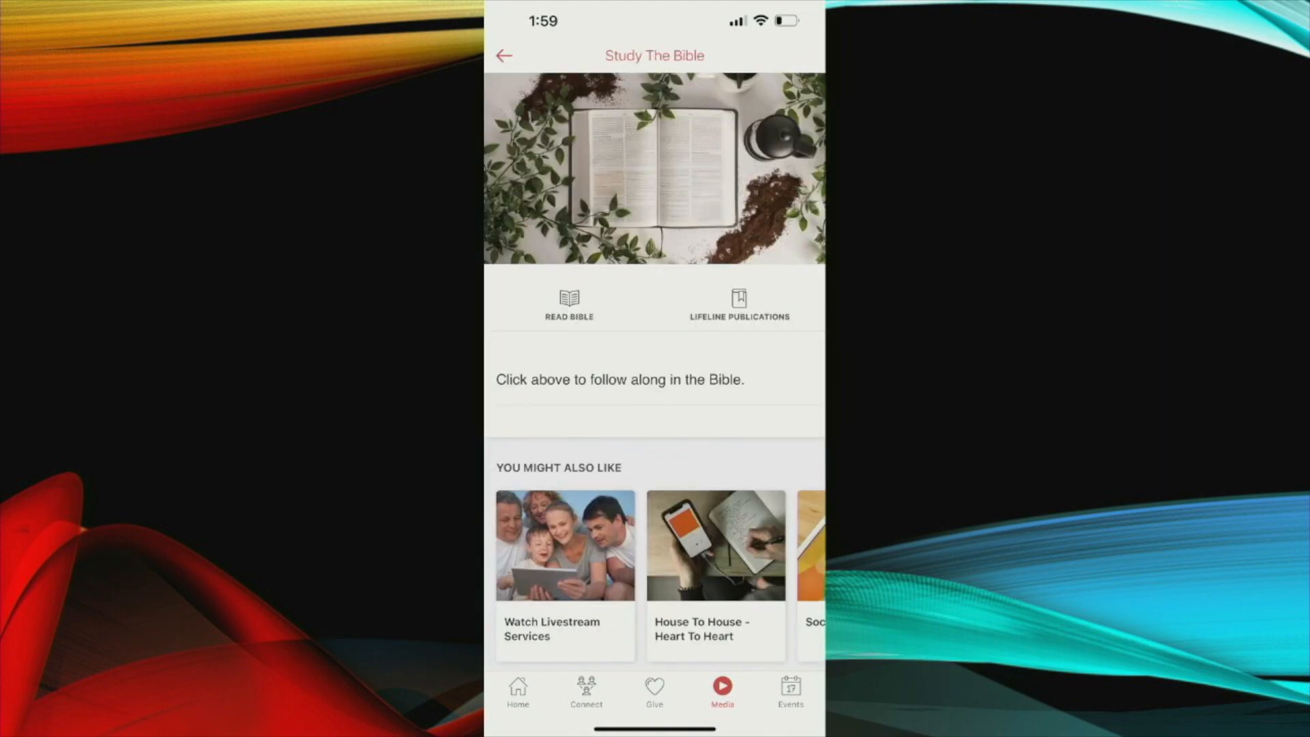
Step: Reopen Study The Bible from Media and tap READ BIBLE
left_click(503, 56)
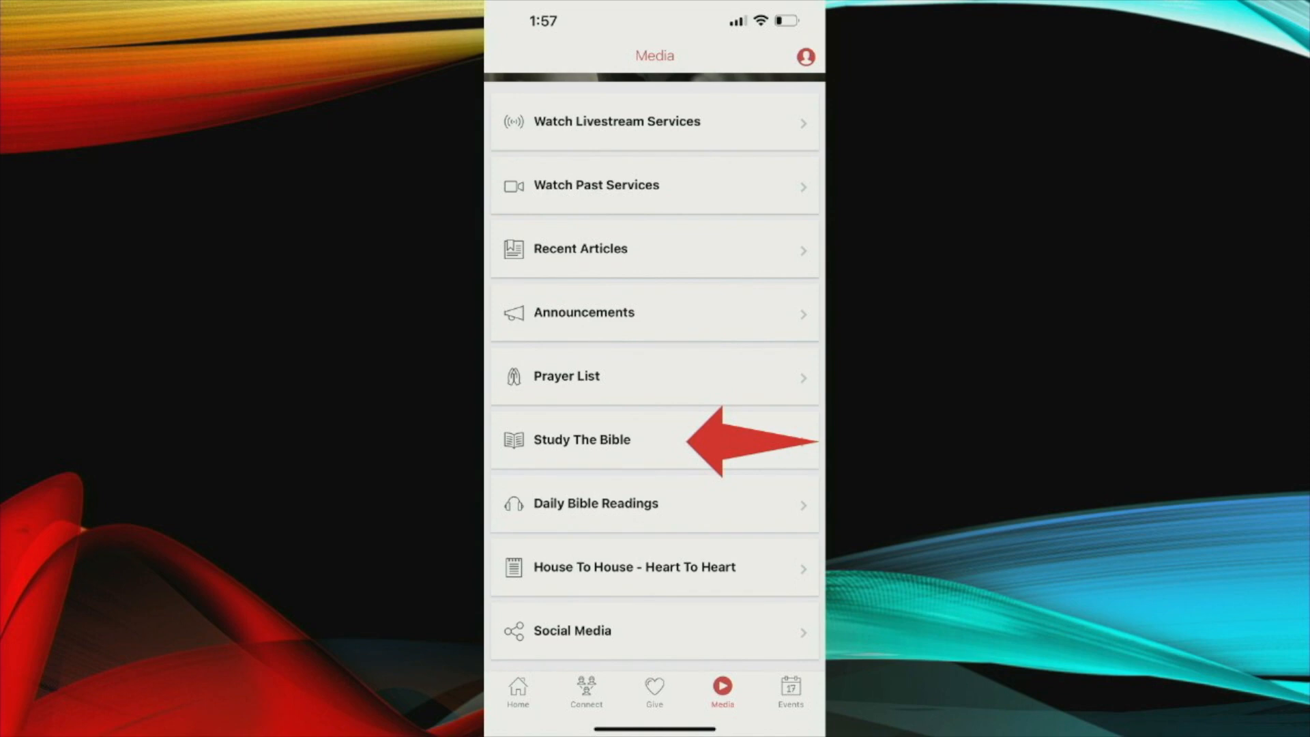
left_click(581, 439)
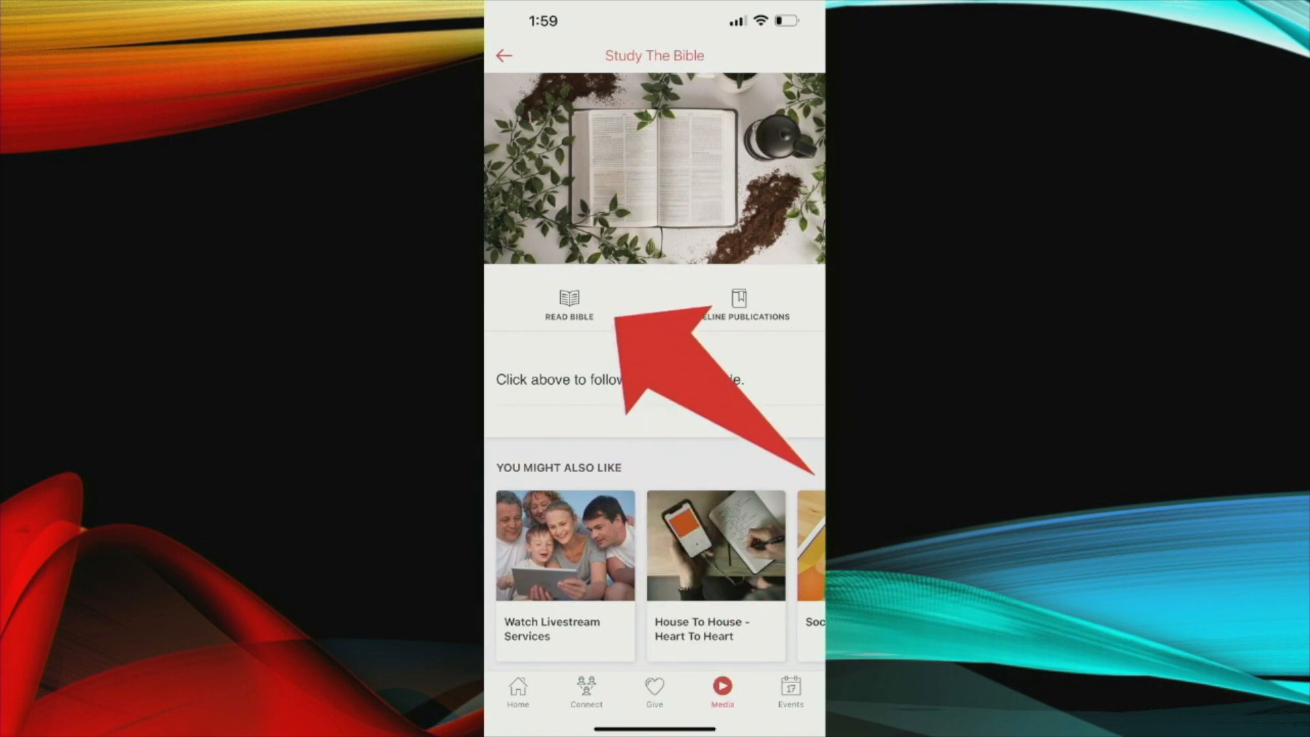
left_click(568, 303)
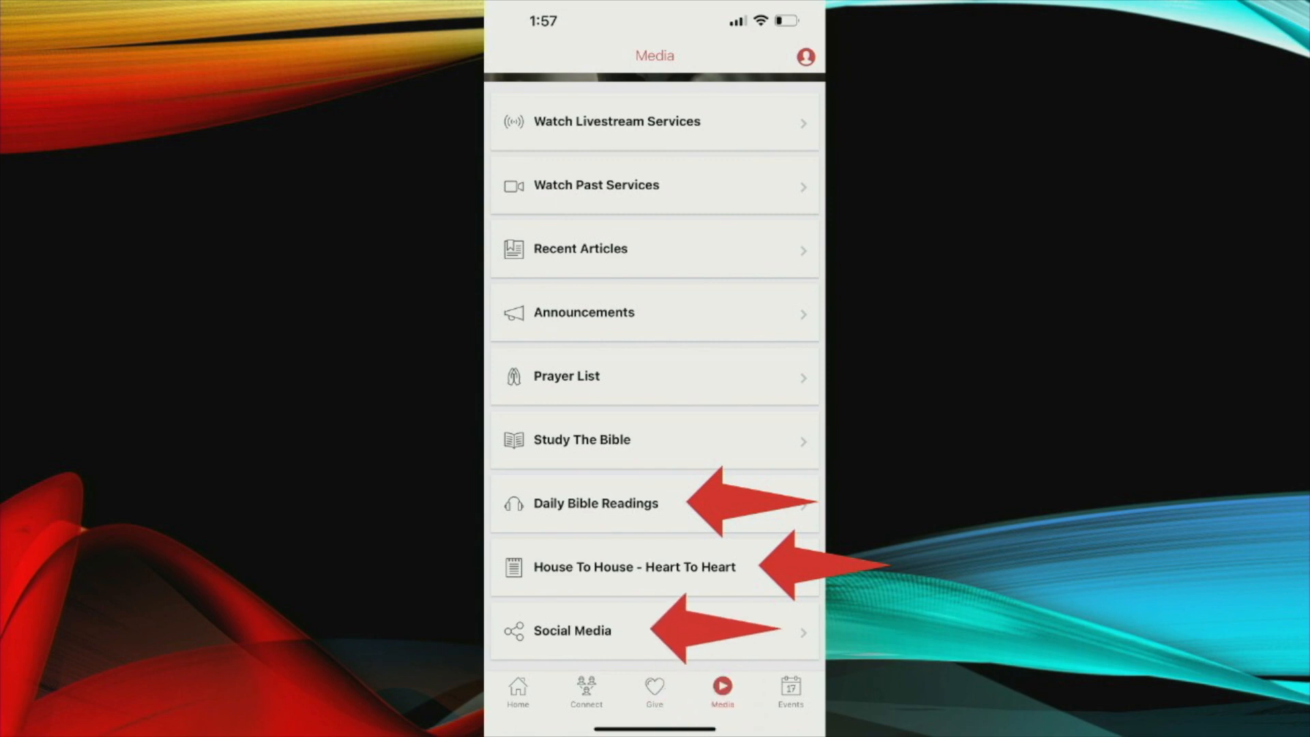
Step: Show Upcoming Events, including Ladies Meeting and Evangelism Seminar, from the Events tab
left_click(573, 630)
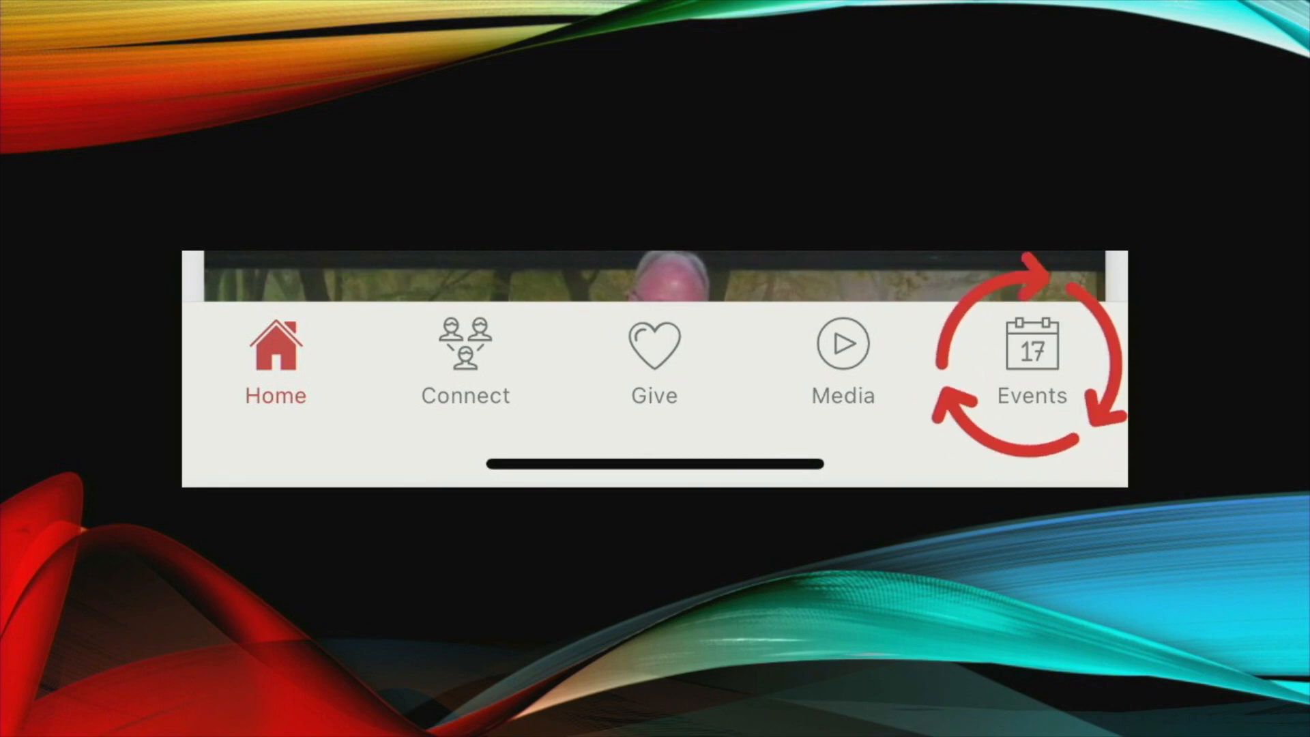
left_click(1032, 359)
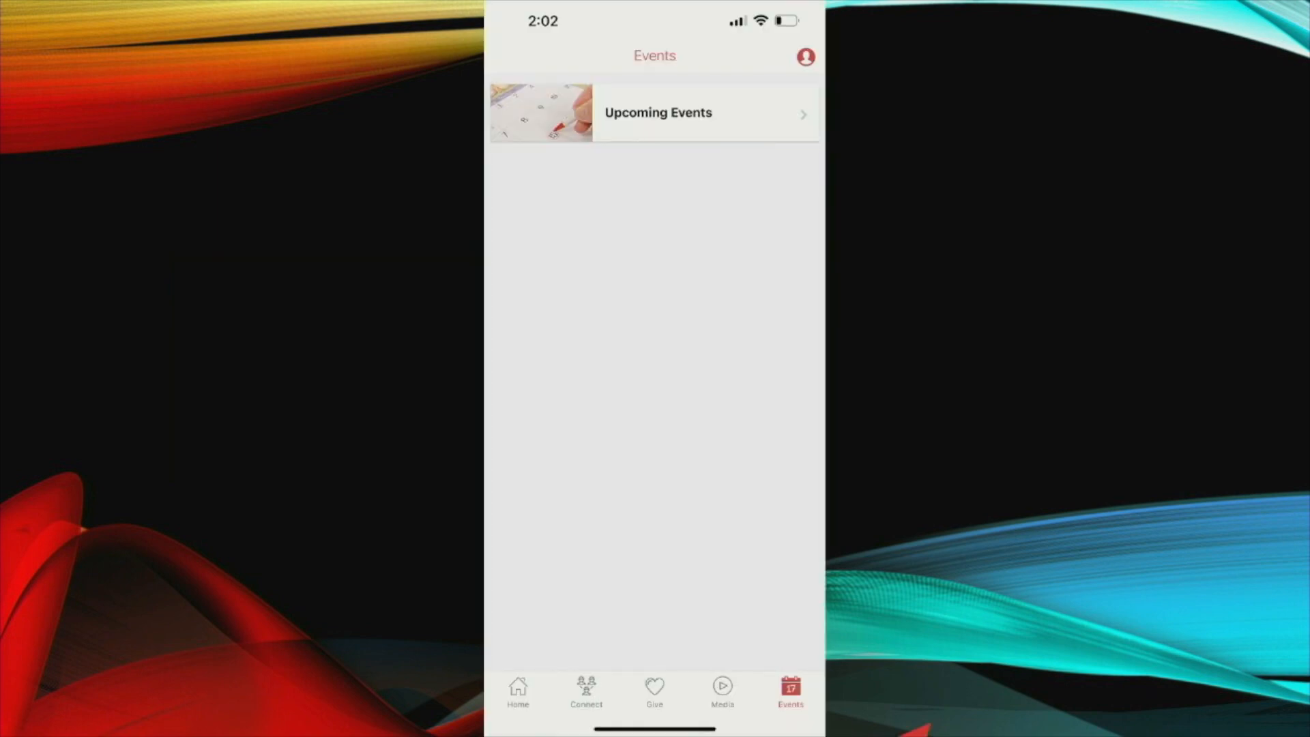
left_click(656, 112)
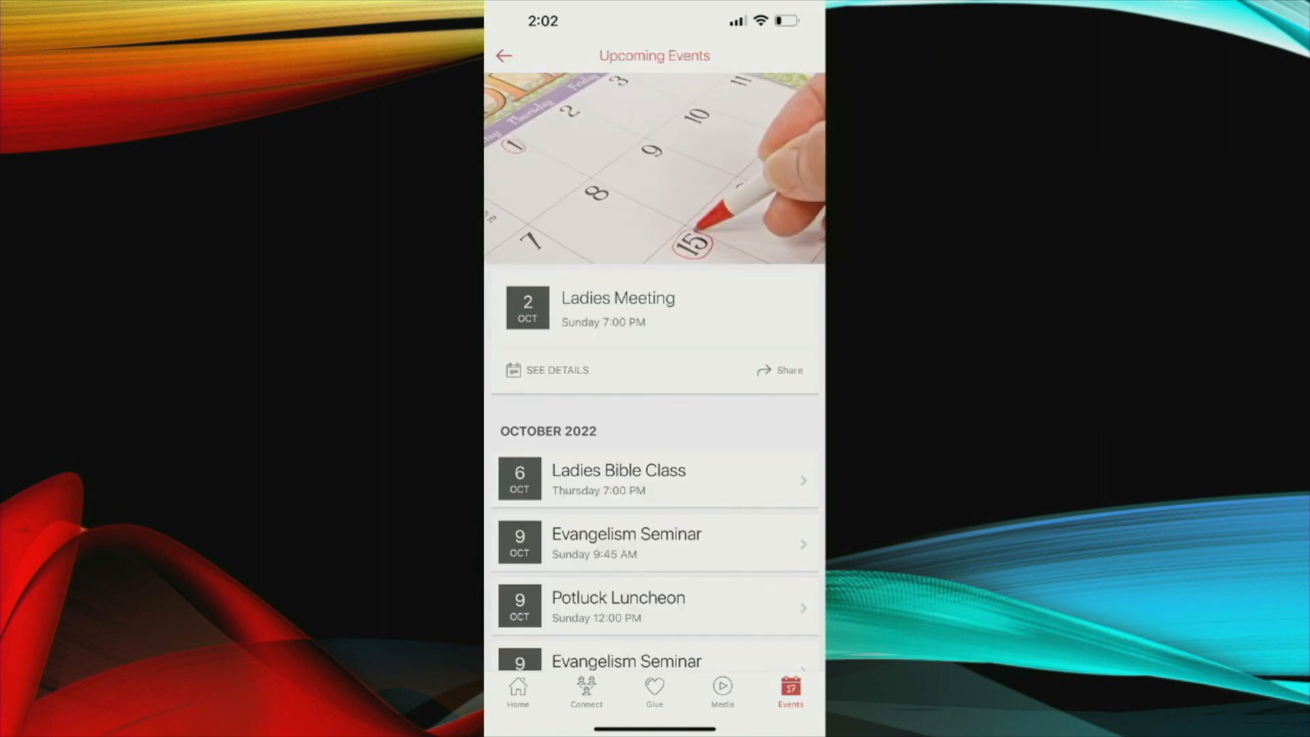